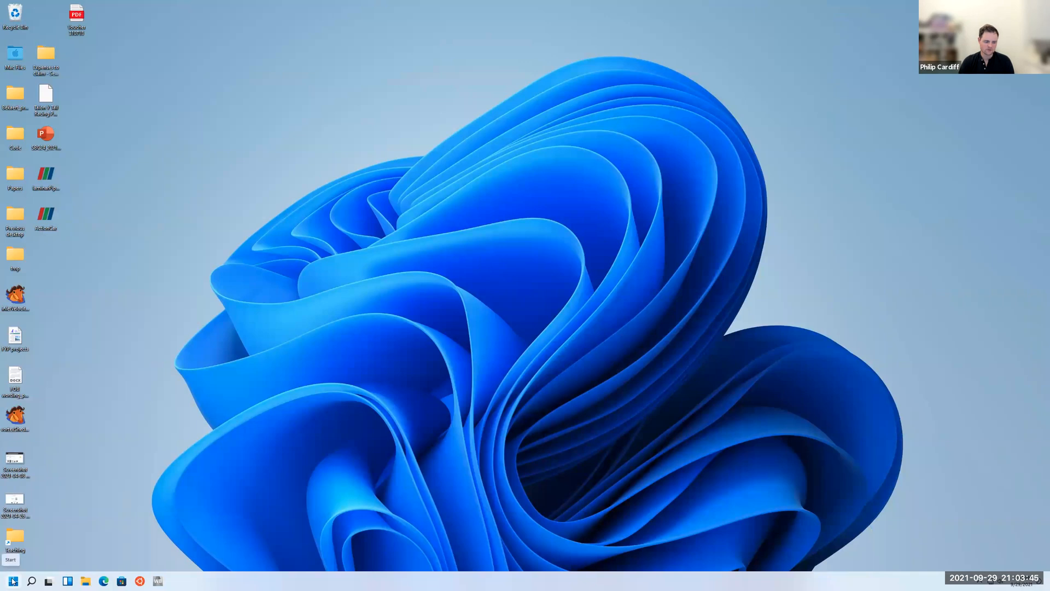
Search the Start menu for 'powershell' and launch Windows PowerShell
click(12, 580)
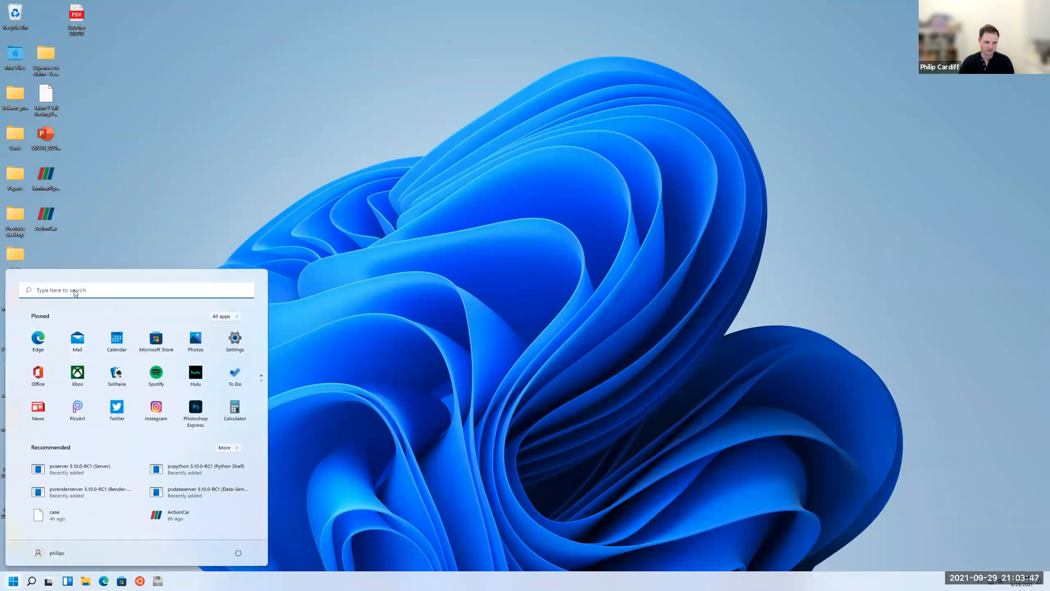
text(powersh)
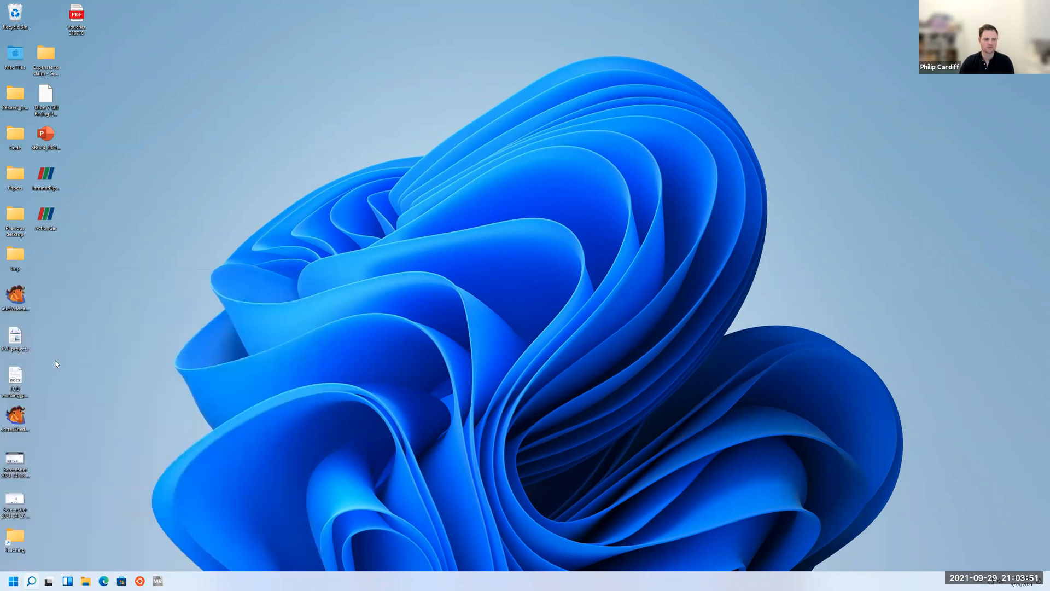
click(175, 581)
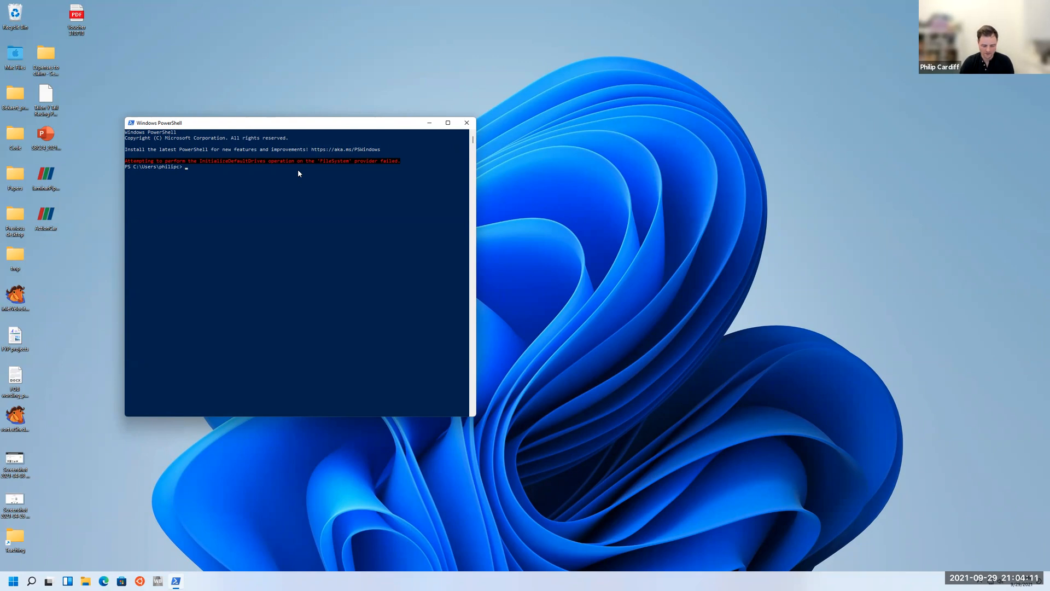
Enter 'wsl --install' at the PowerShell prompt without running it
text(wsl)
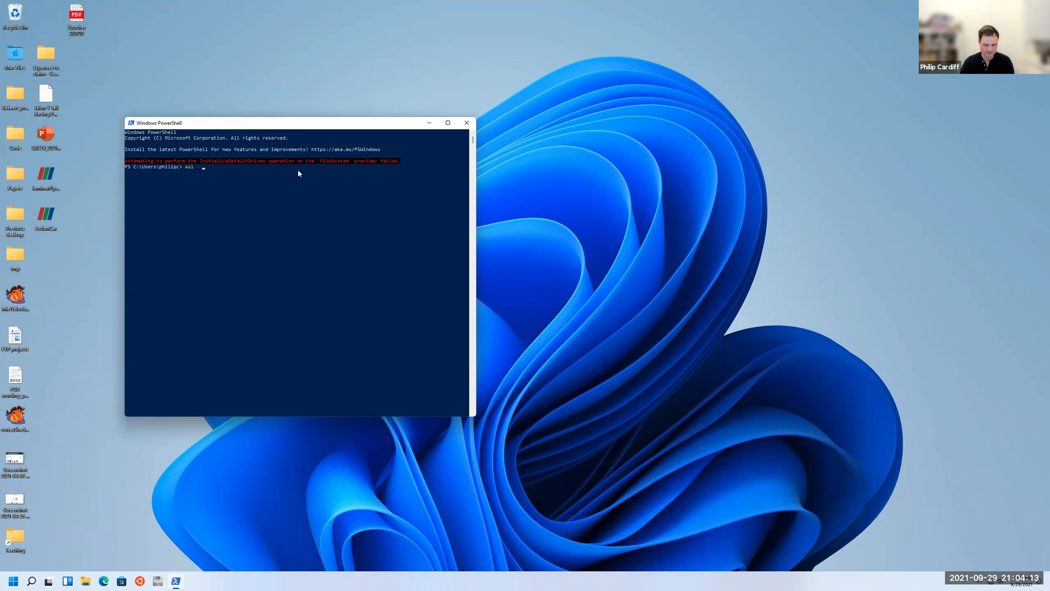
text(--install)
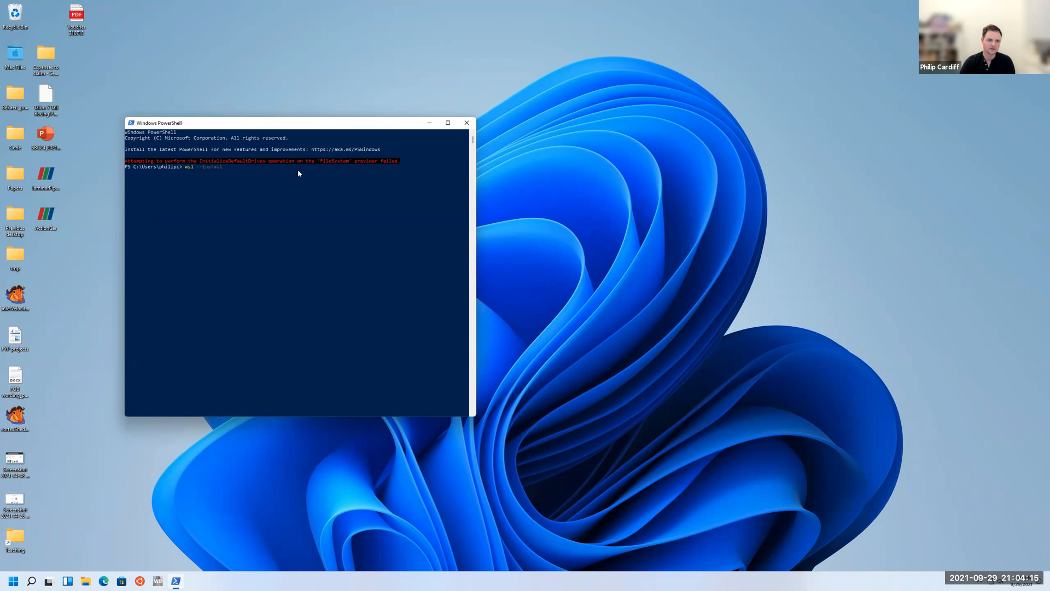
mouse_move(226, 180)
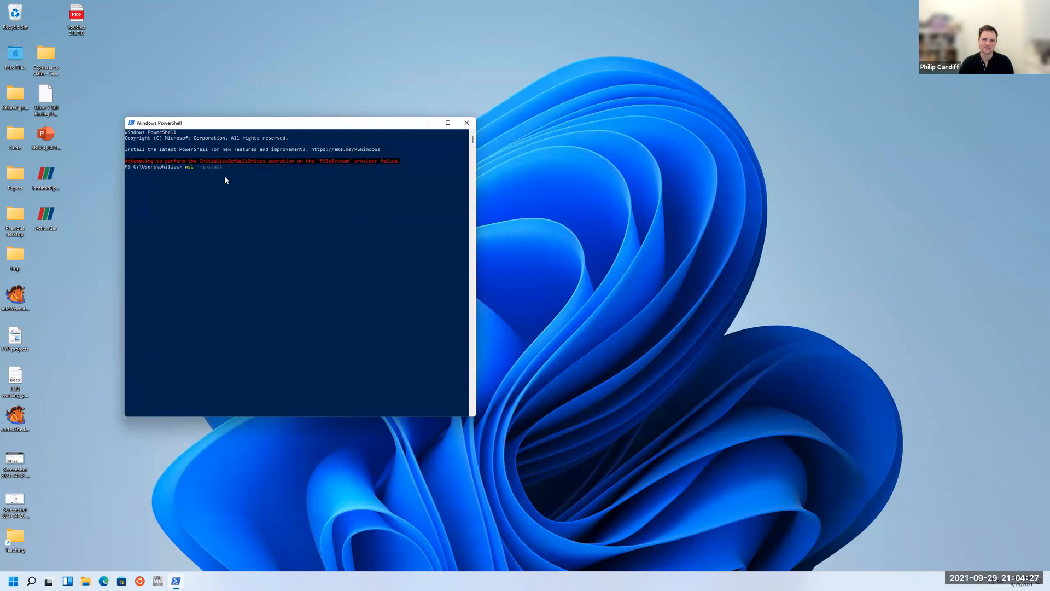
mouse_move(274, 188)
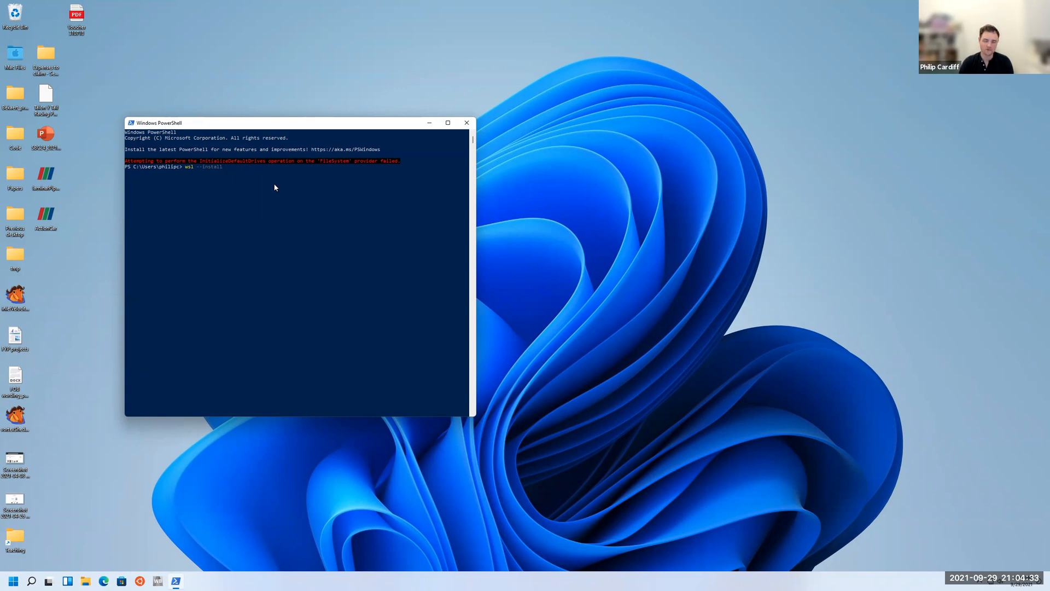
mouse_move(241, 181)
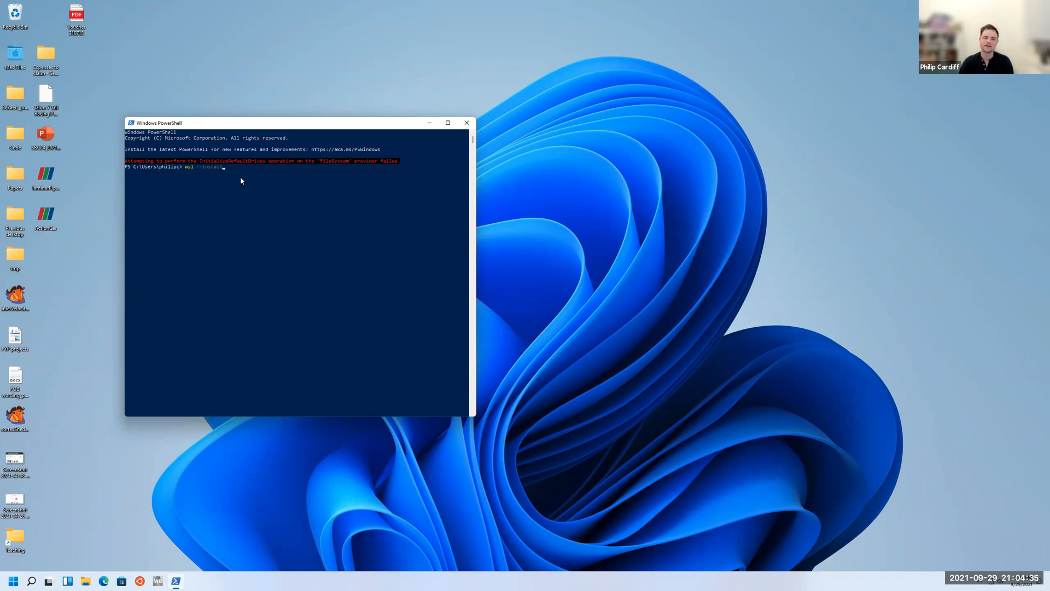
mouse_move(237, 179)
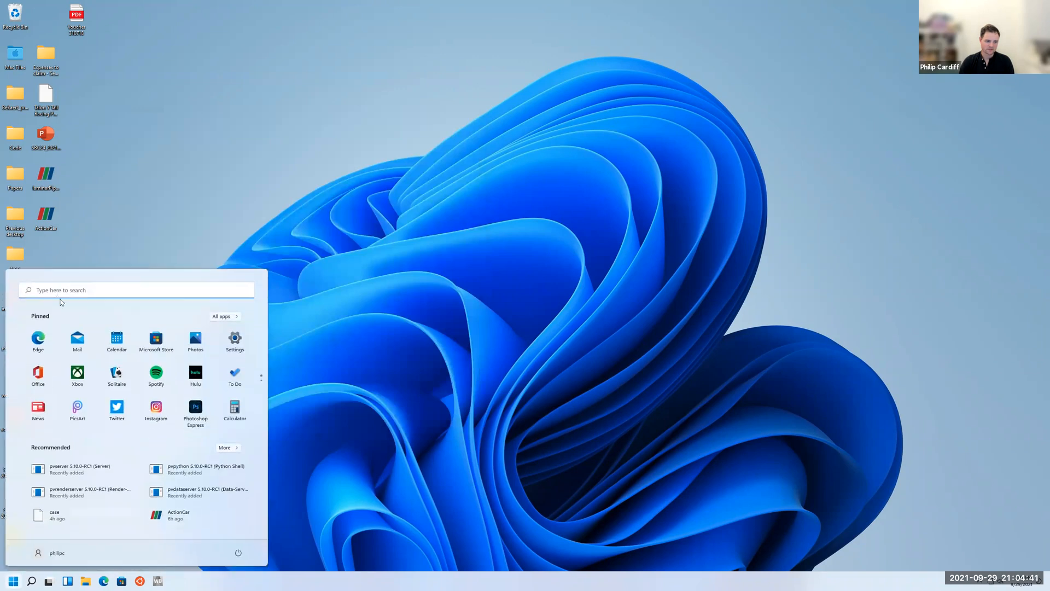
Search Start for 'ubuntu' and launch the Ubuntu app from Best match
text(u)
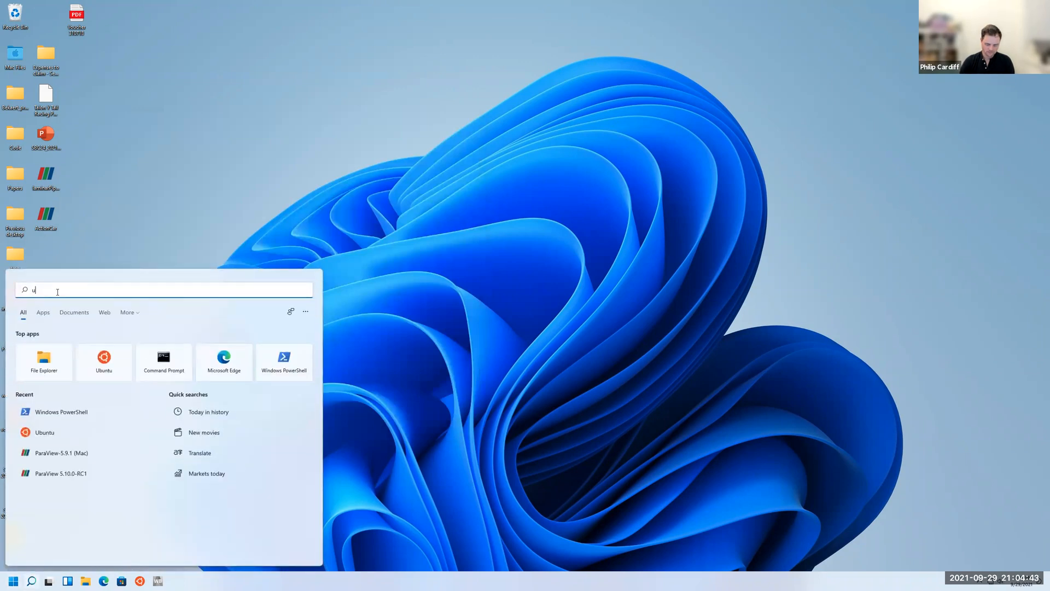
text(buntu)
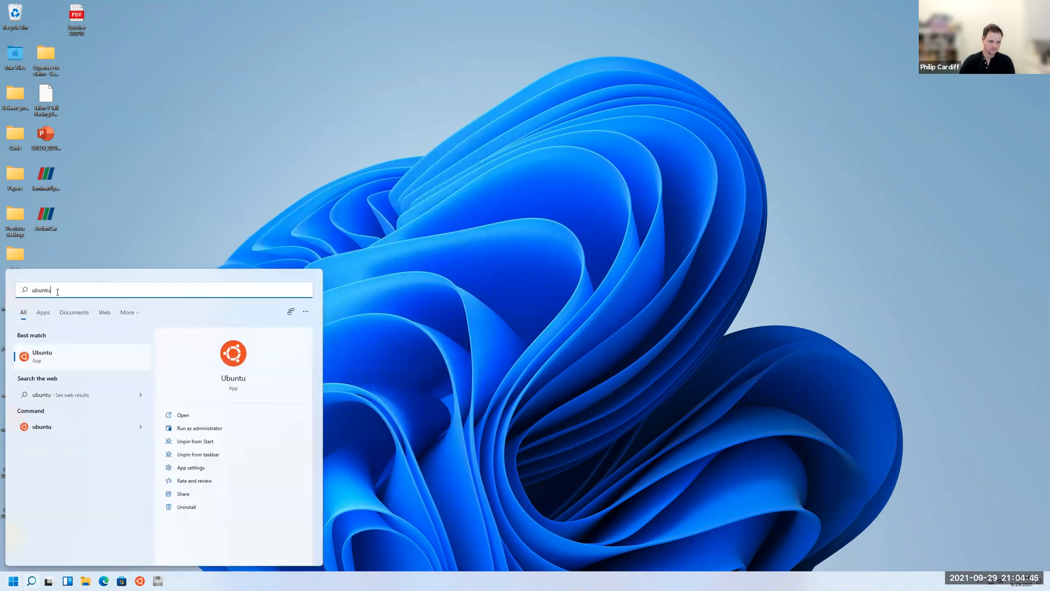
mouse_move(59, 360)
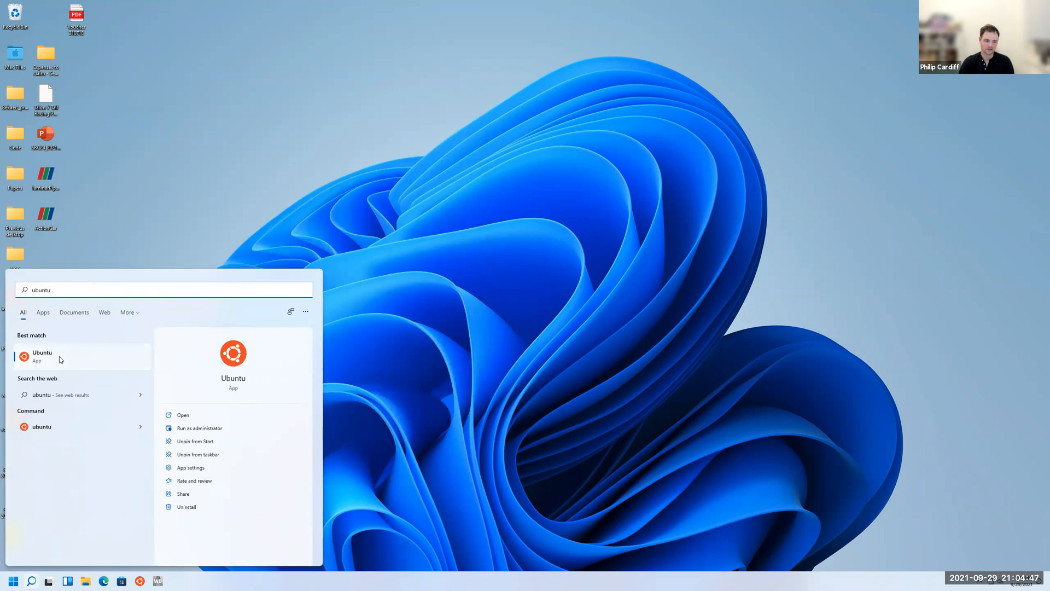
click(42, 356)
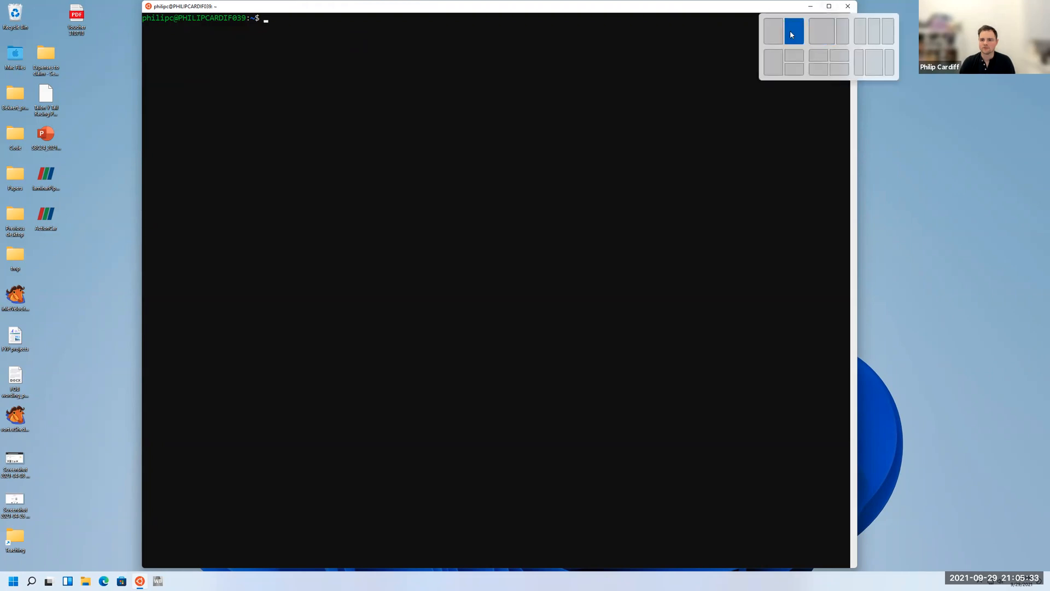
Snap the Ubuntu terminal to the right half using Snap Layouts
click(793, 30)
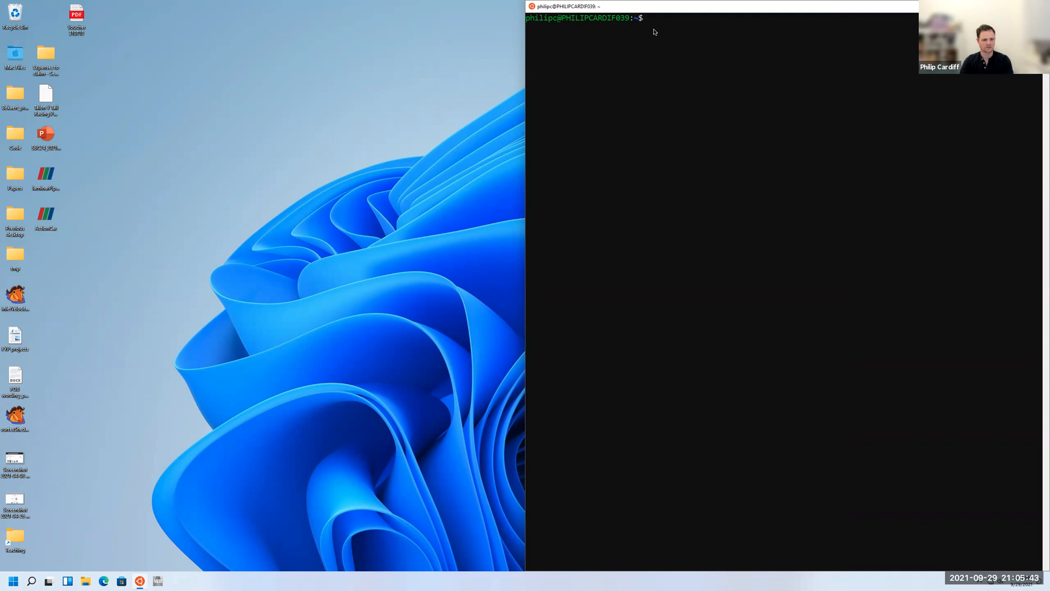
mouse_move(663, 42)
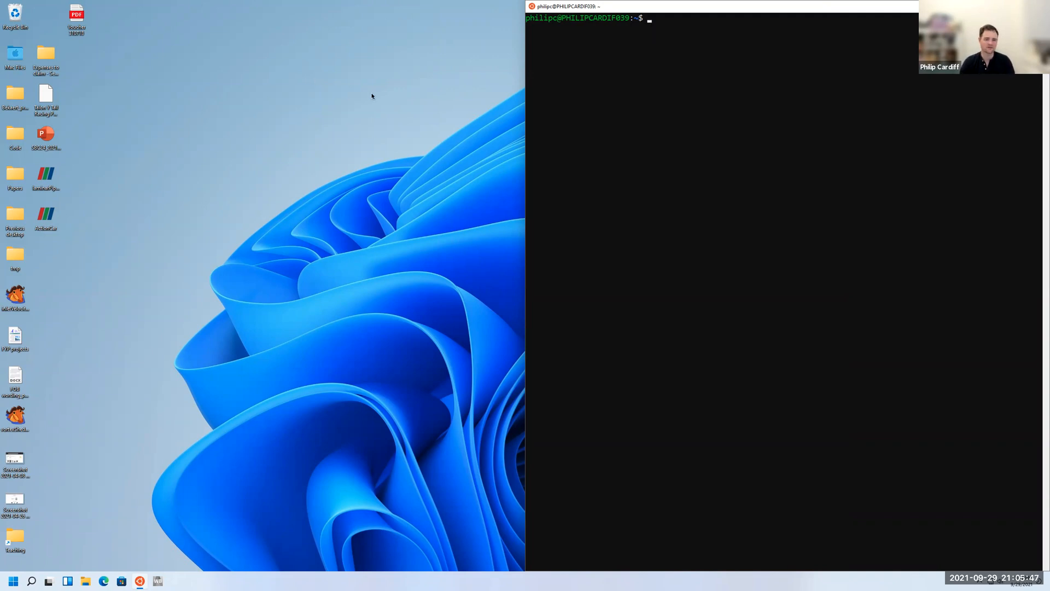
mouse_move(659, 84)
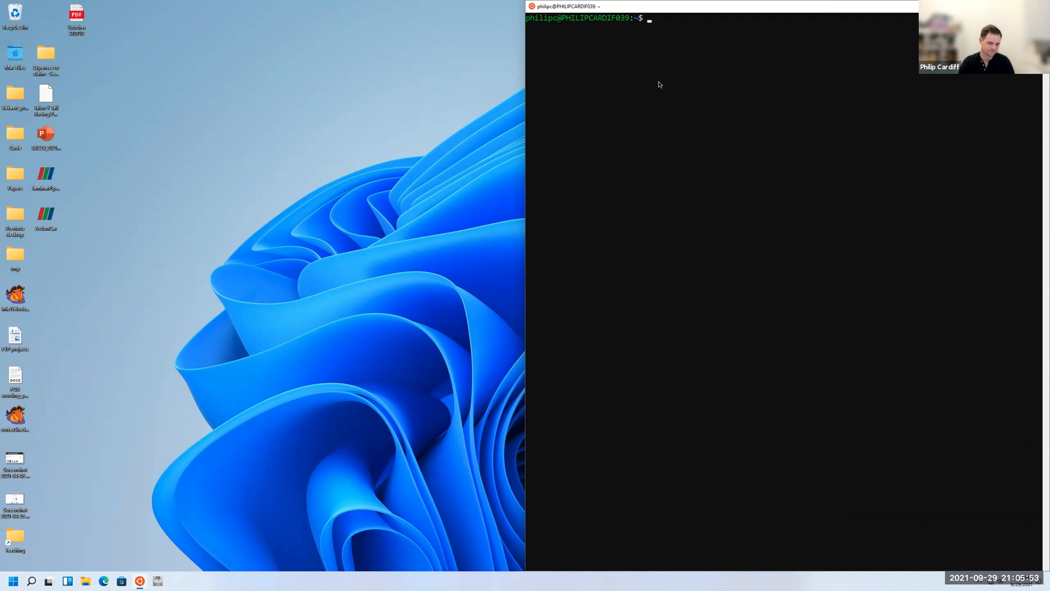
mouse_move(561, 224)
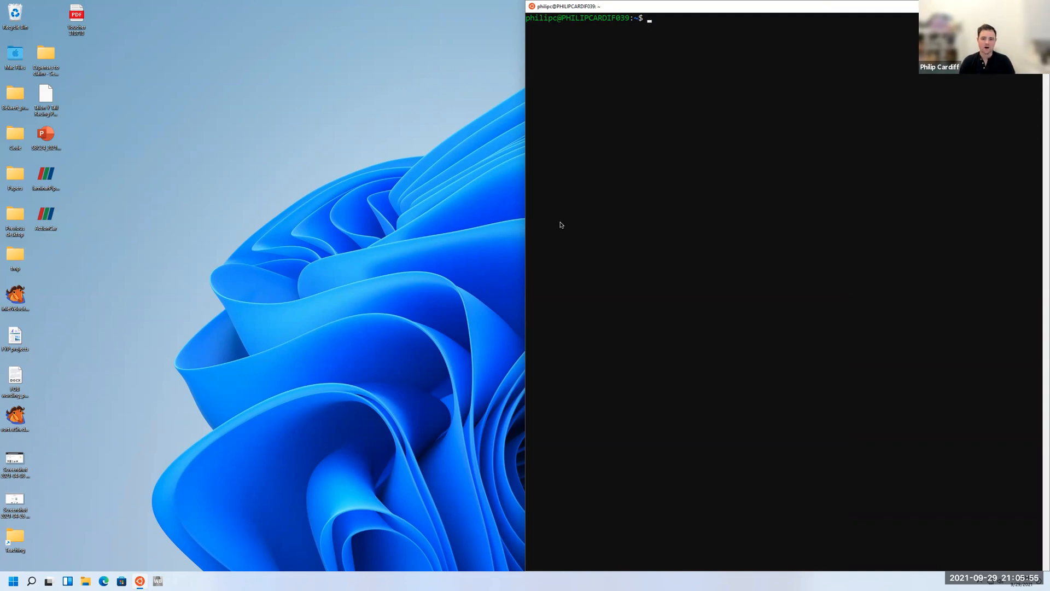
mouse_move(832, 60)
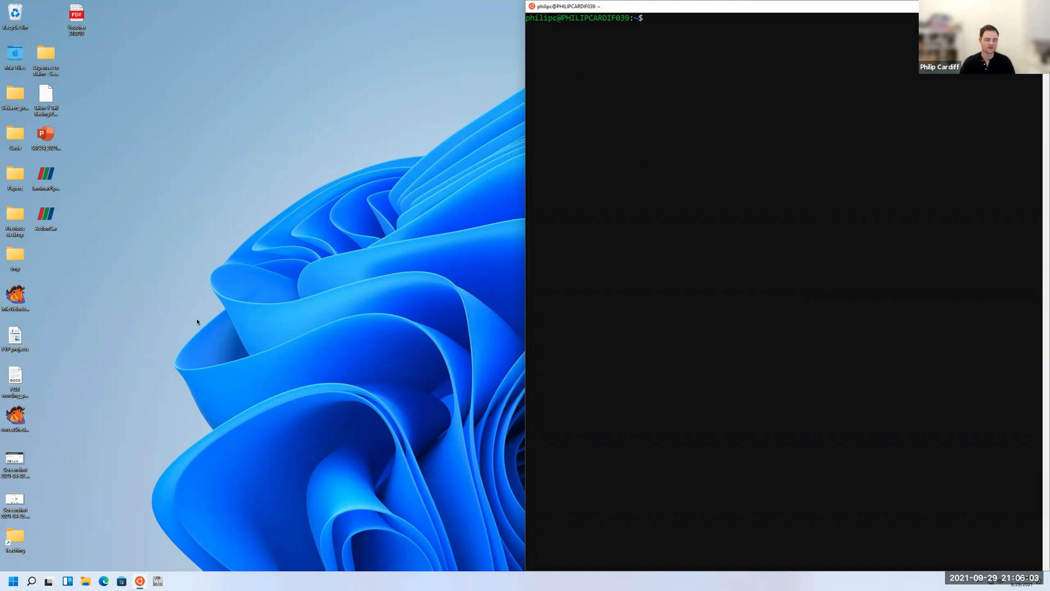
mouse_move(18, 204)
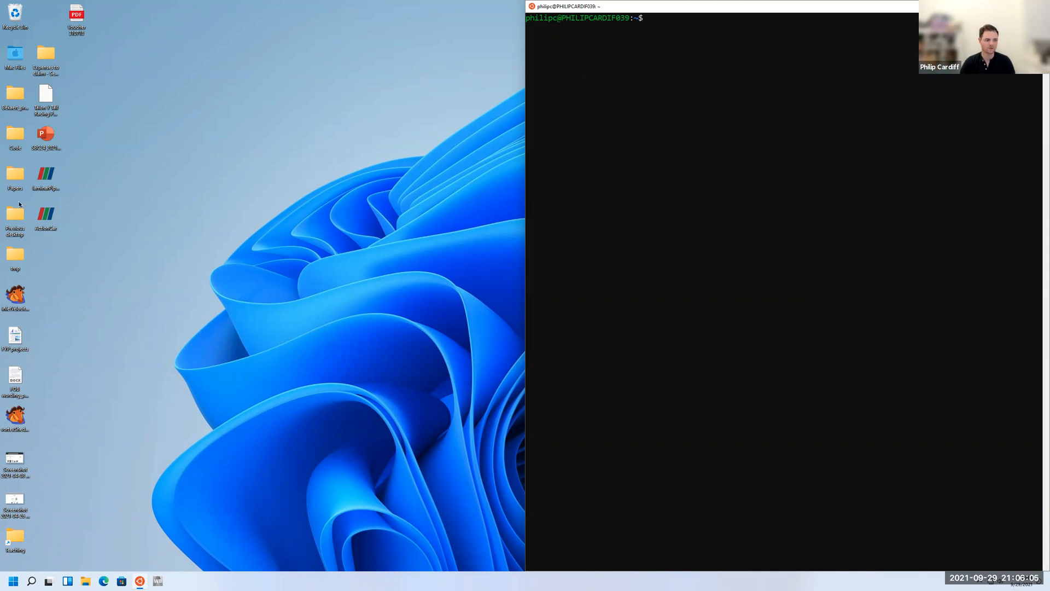
mouse_move(89, 222)
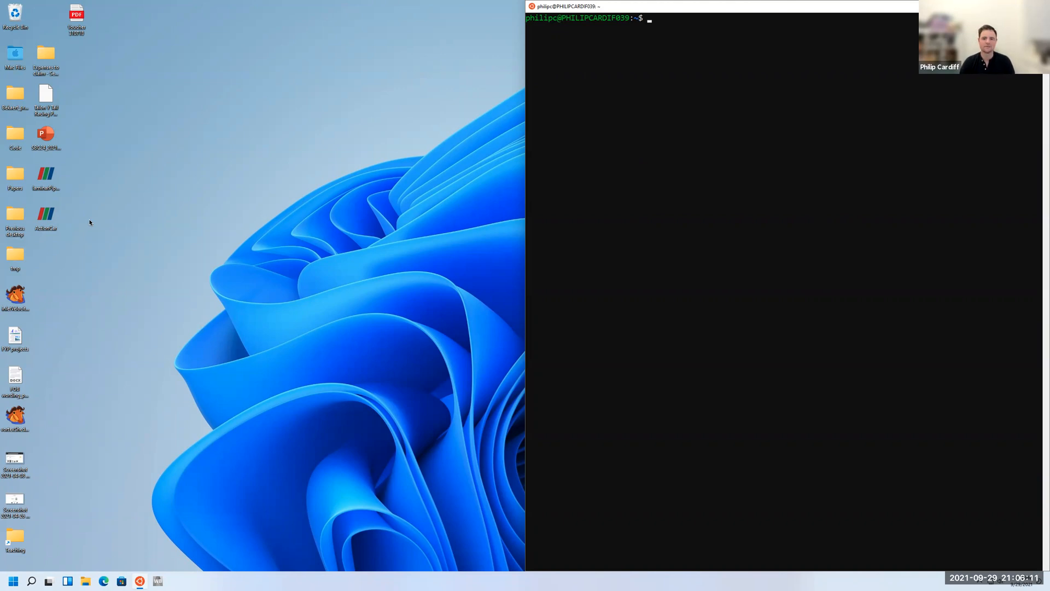
mouse_move(164, 171)
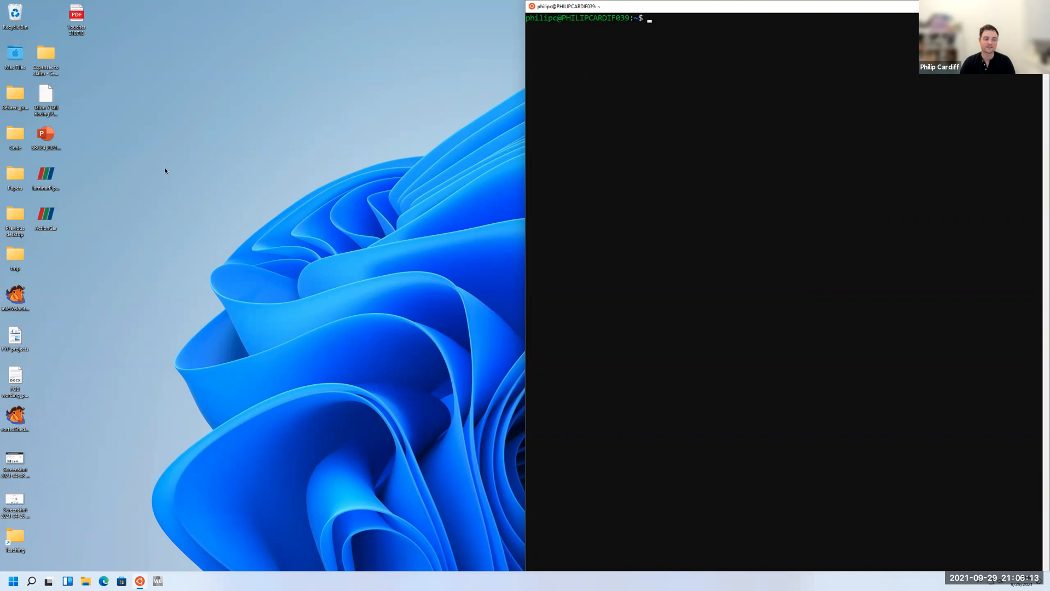
mouse_move(227, 231)
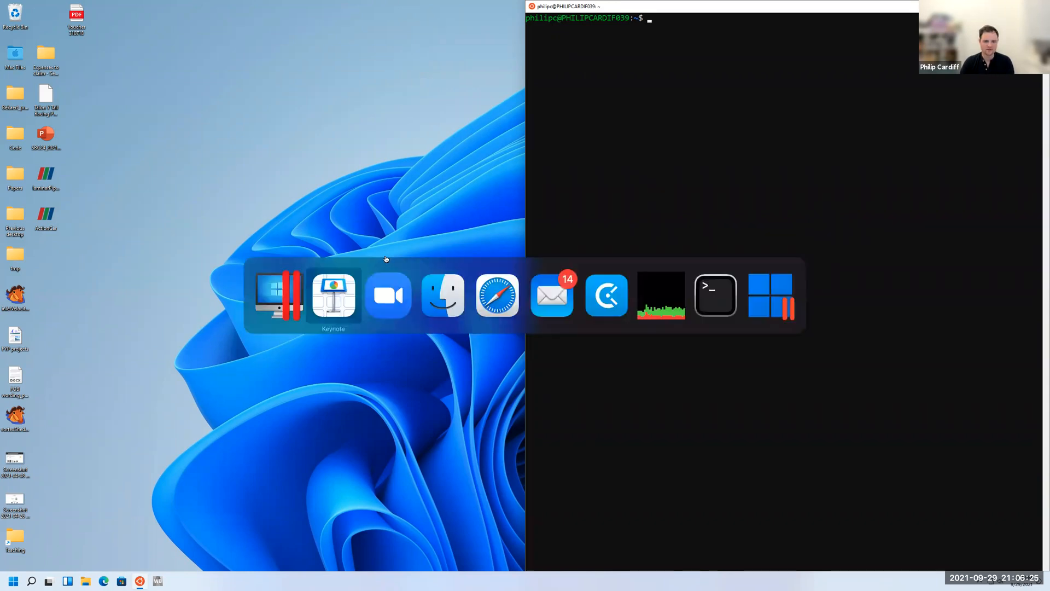
mouse_move(497, 295)
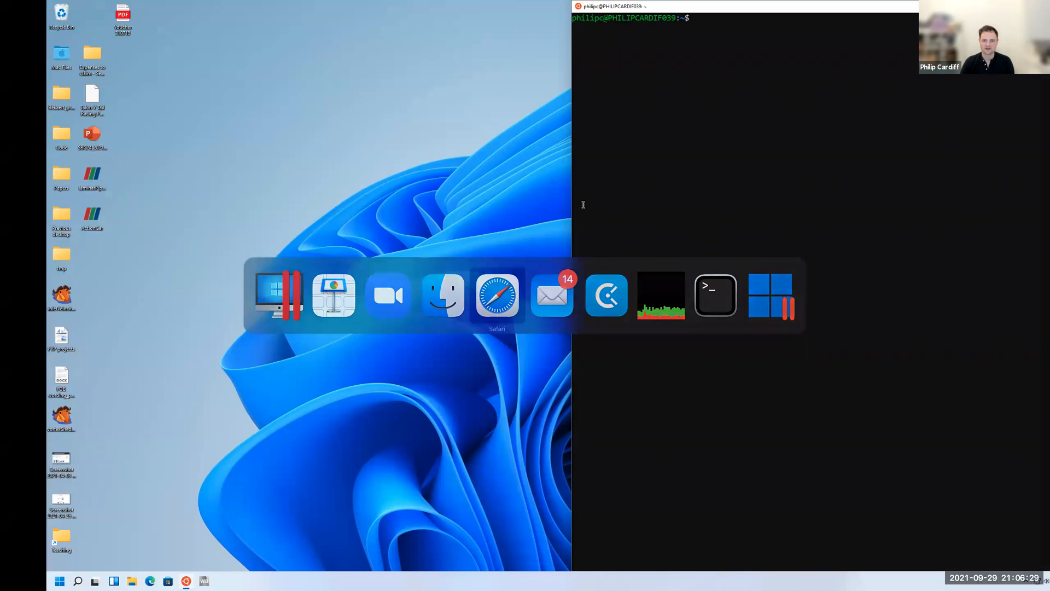
In Safari, go to openfoam.org's Run on Windows page and scroll to the install commands
click(496, 295)
text(openfoam.org)
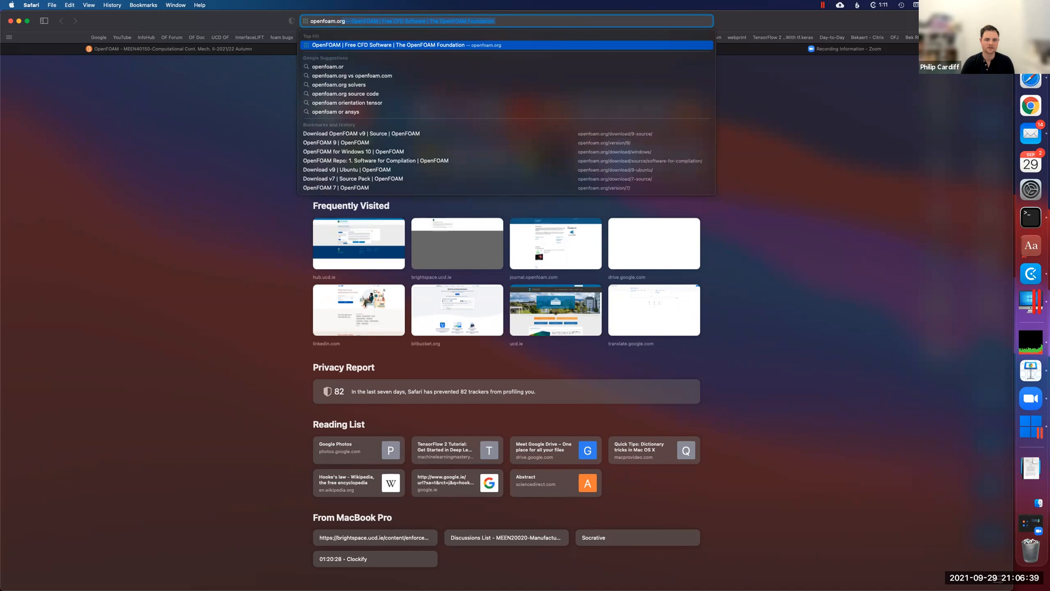
click(556, 114)
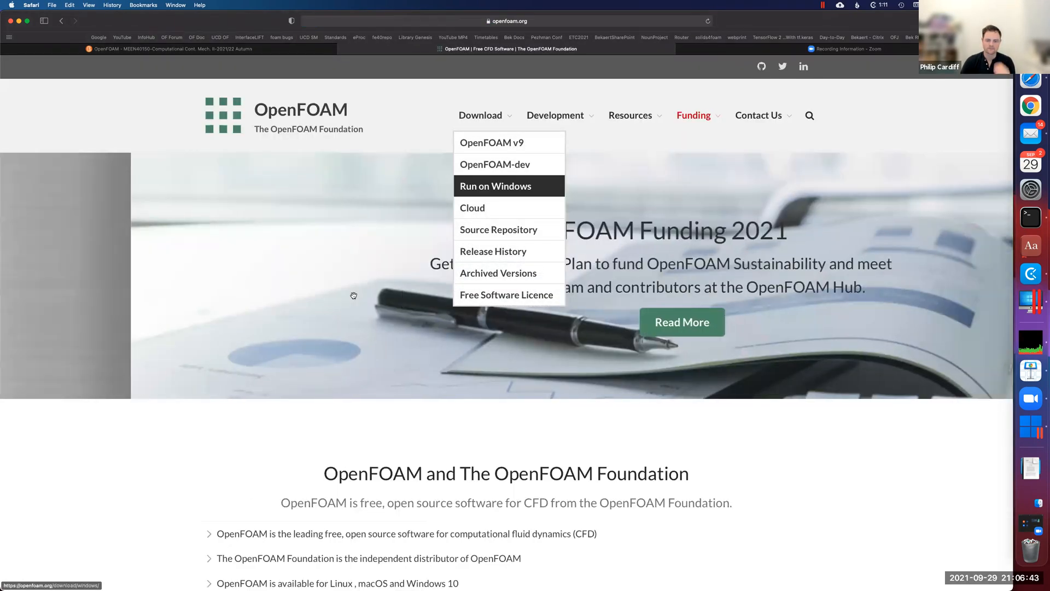
click(496, 185)
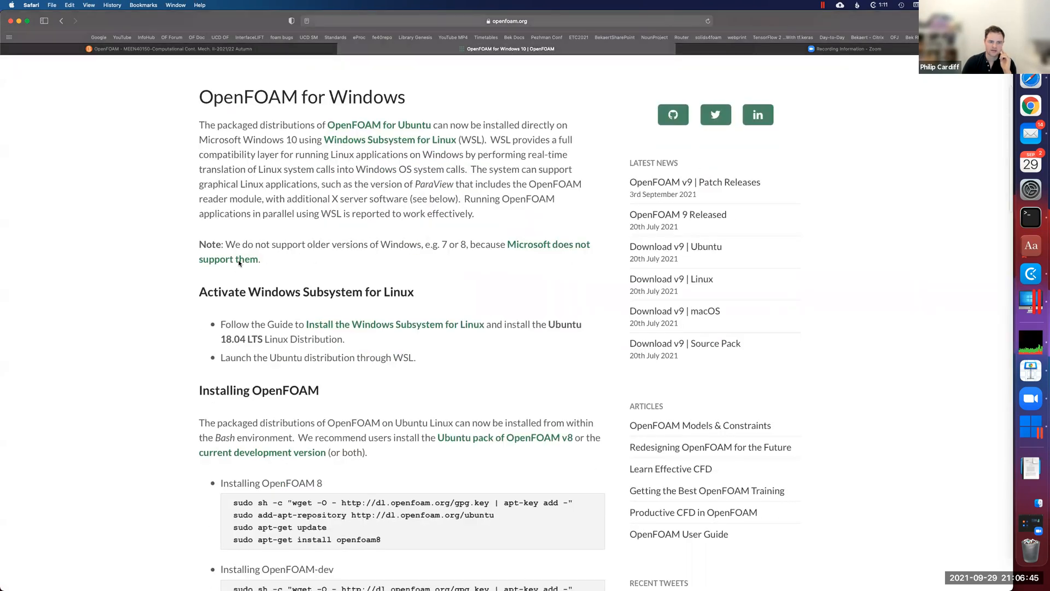
scroll(down, 3)
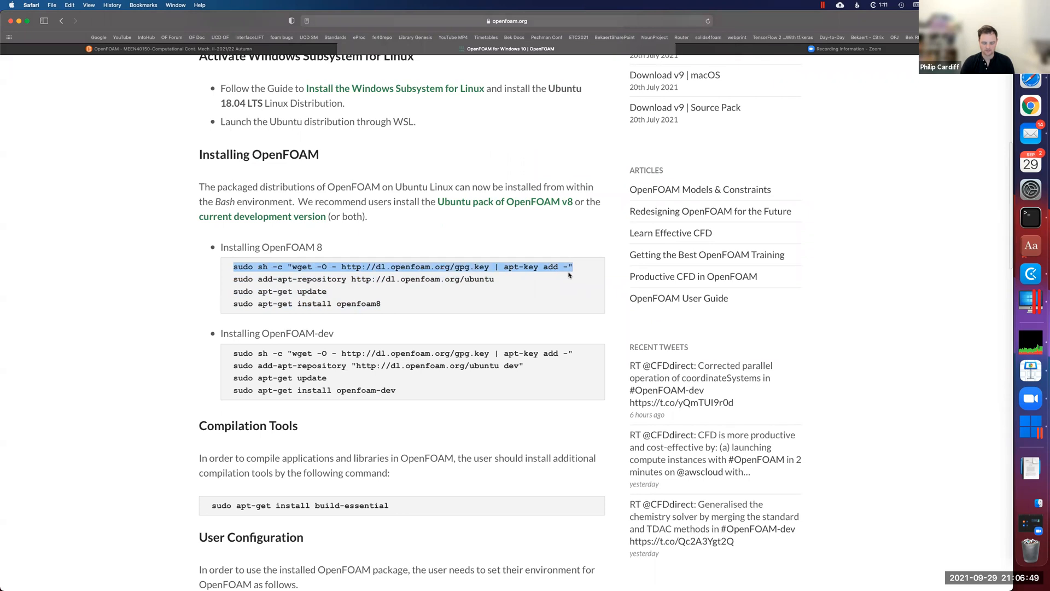
mouse_move(622, 165)
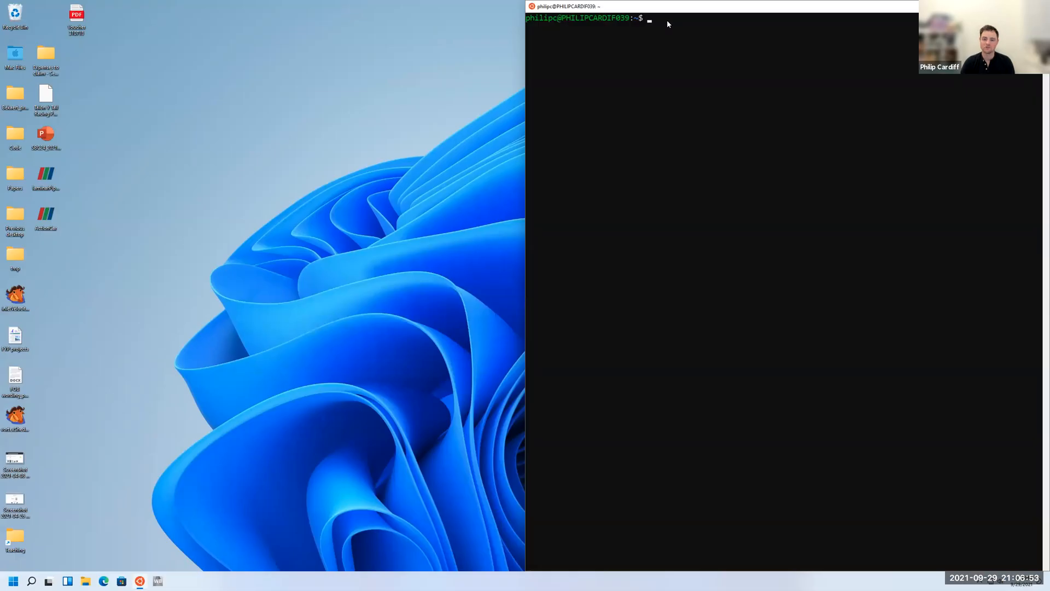
text(sudo sh -c "wget -O - http://dl.openfoam.org/gpg.key | apt-k)
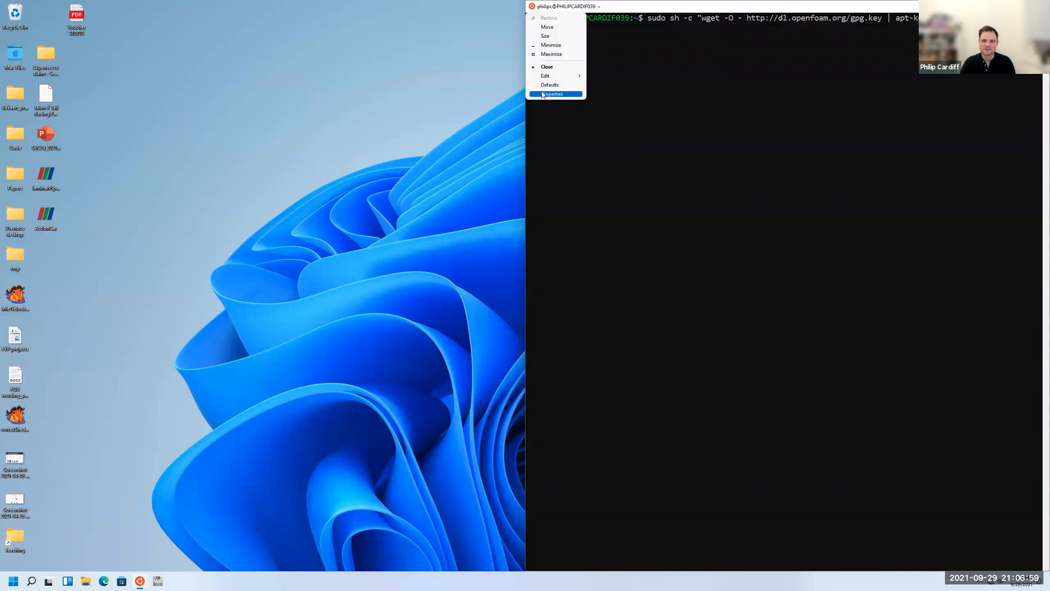
click(552, 93)
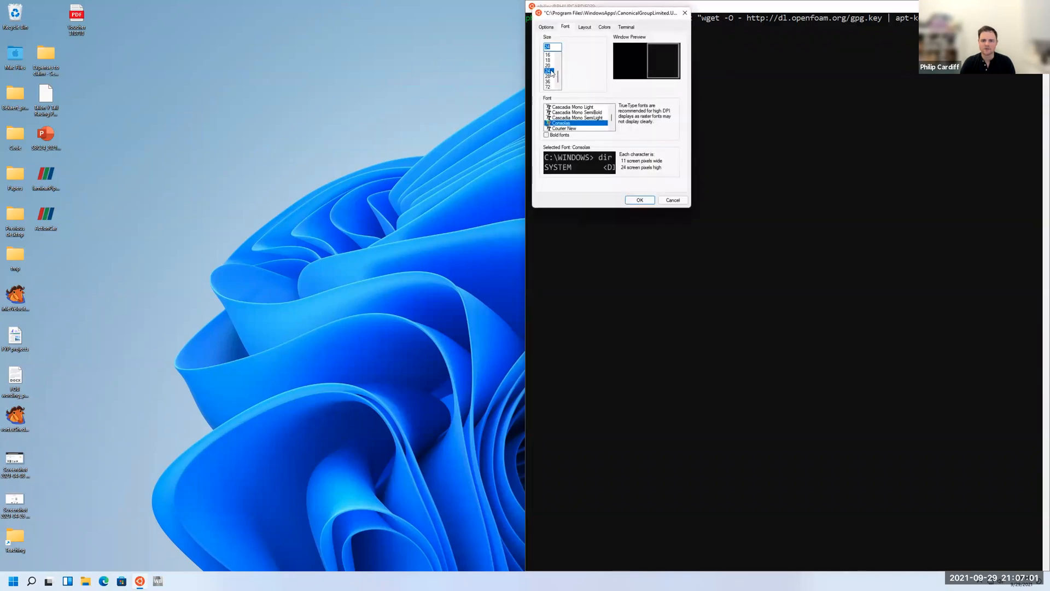
click(546, 27)
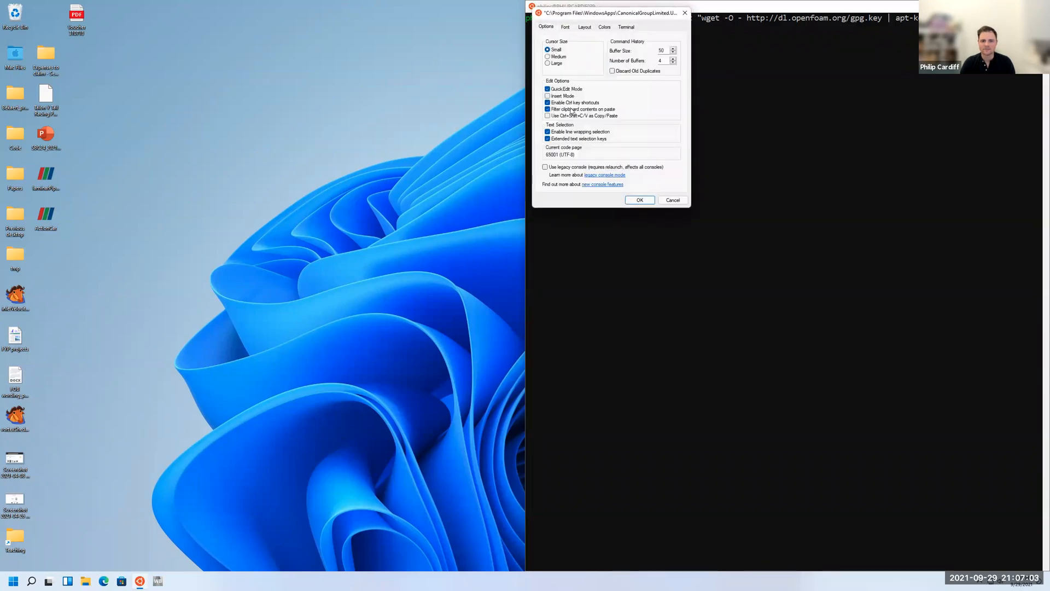
mouse_move(570, 115)
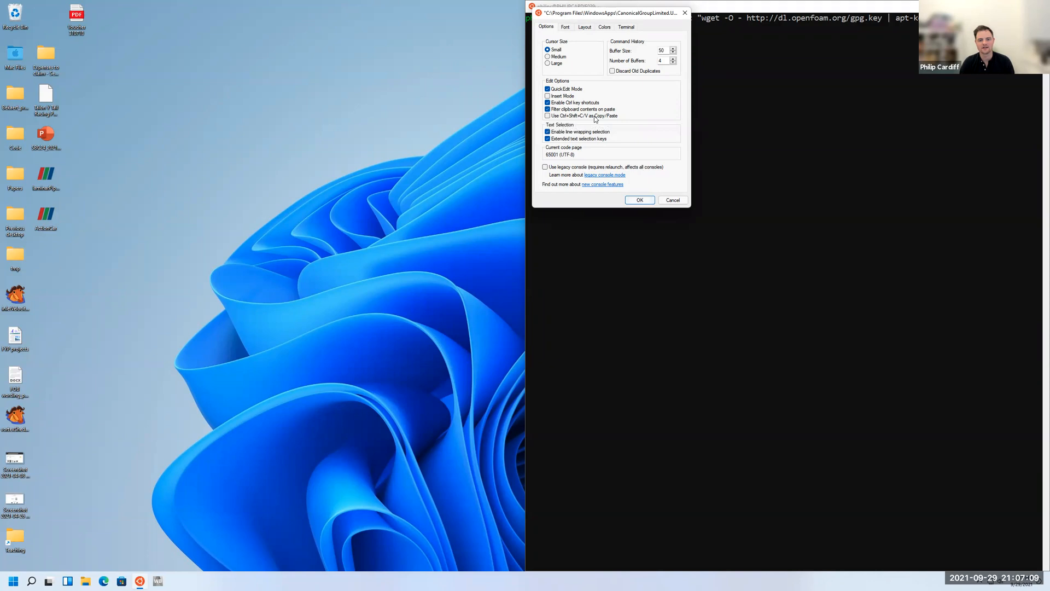
mouse_move(581, 119)
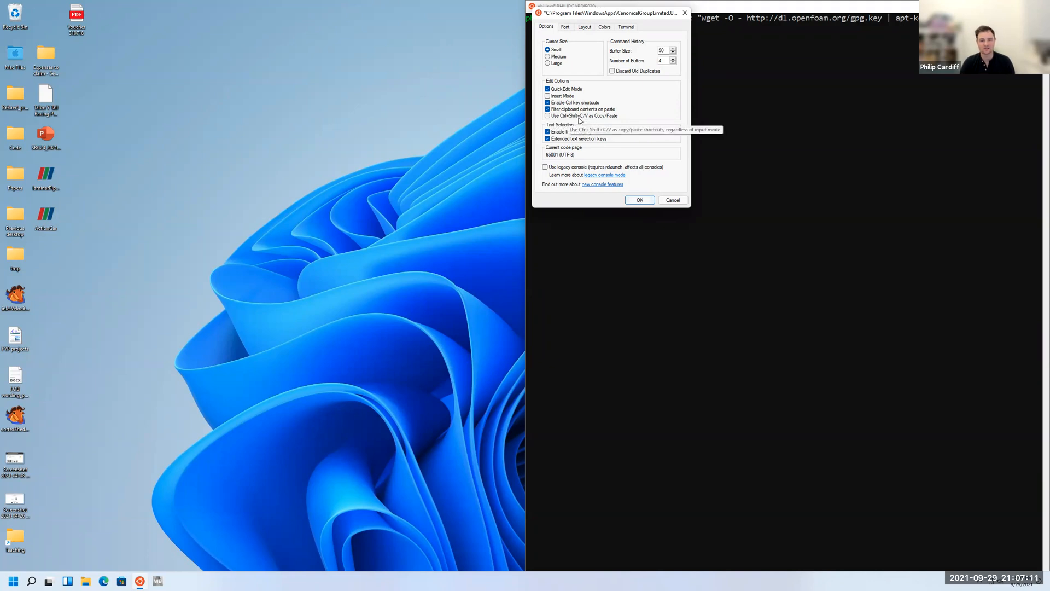
mouse_move(657, 195)
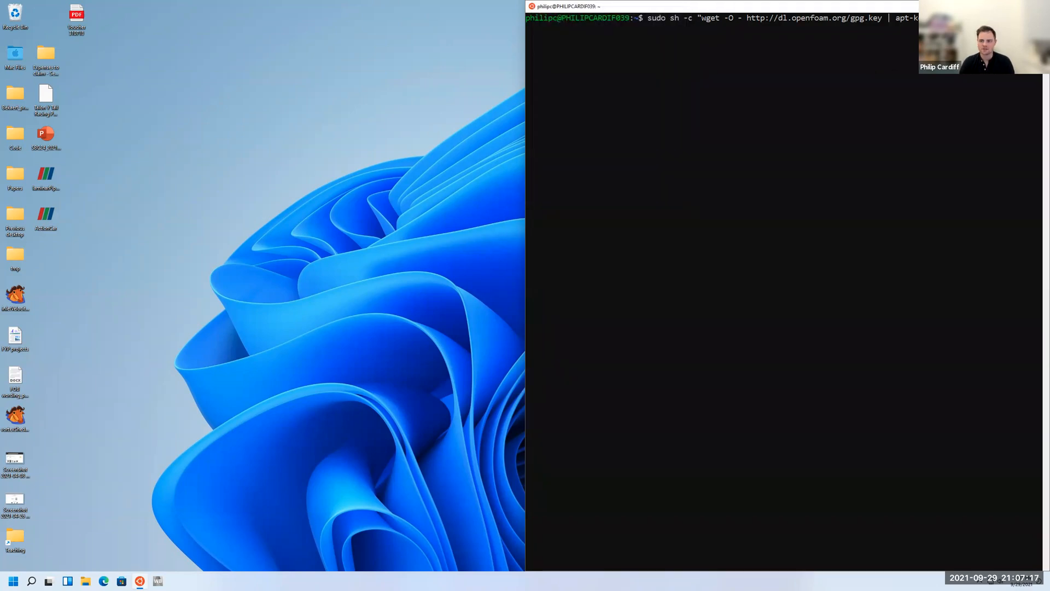
mouse_move(772, 32)
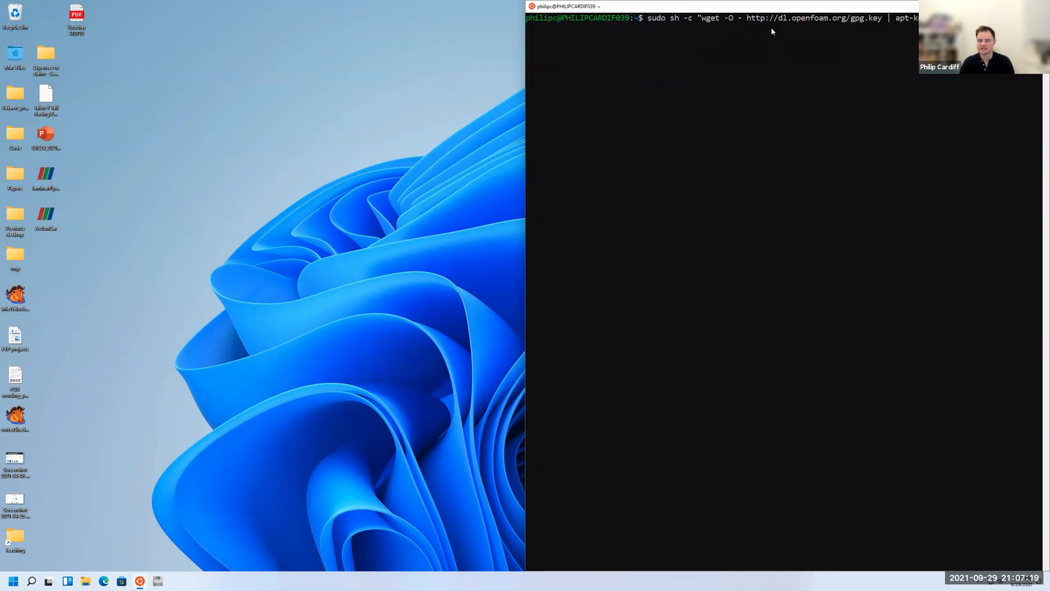
mouse_move(657, 21)
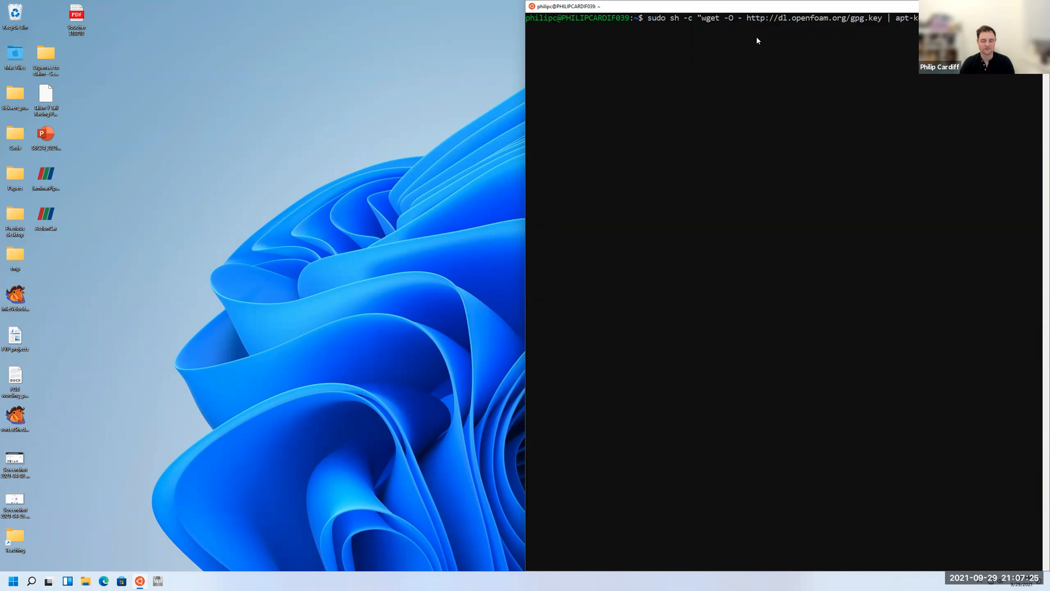
mouse_move(610, 71)
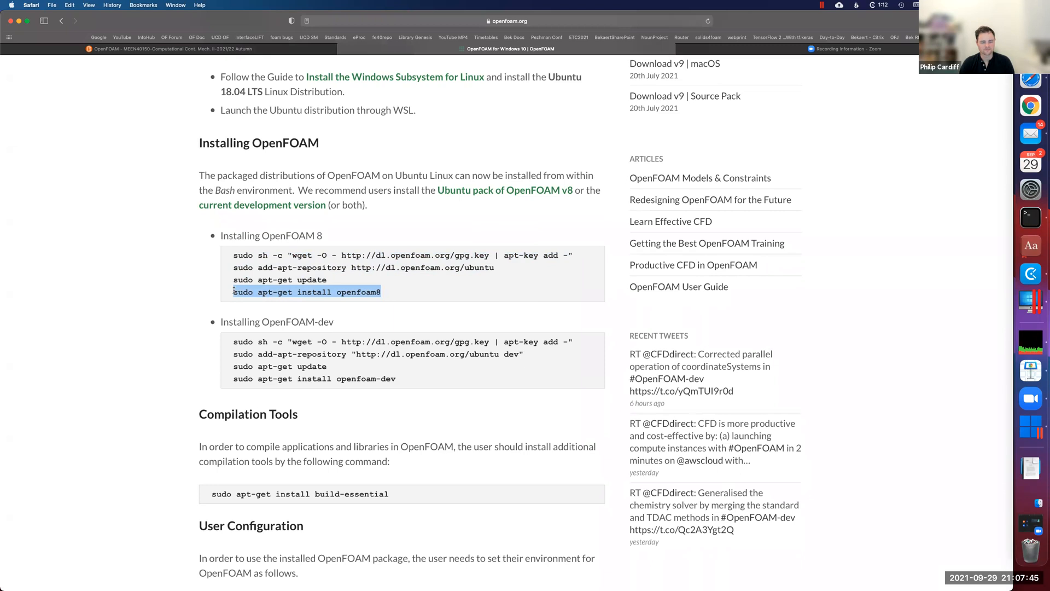
mouse_move(201, 289)
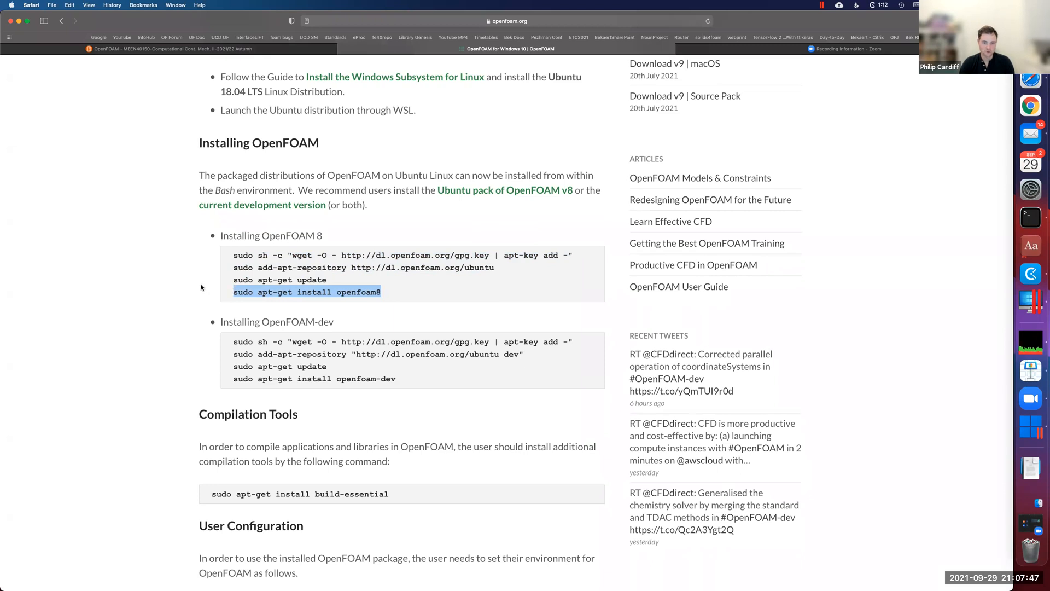
mouse_move(205, 282)
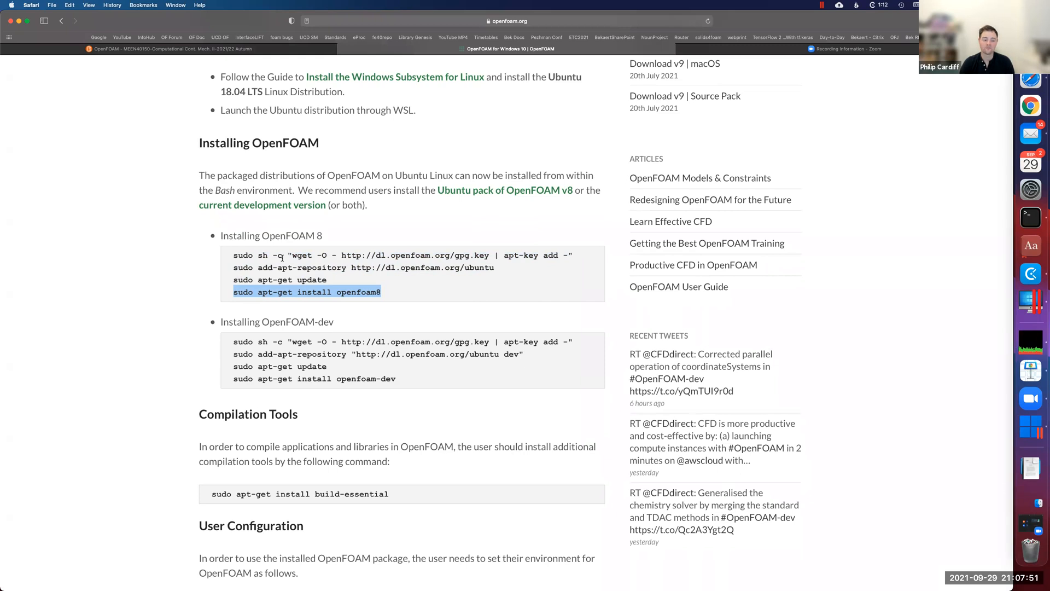
Scroll the Windows 10 guide down to the User Configuration section
scroll(down, 3)
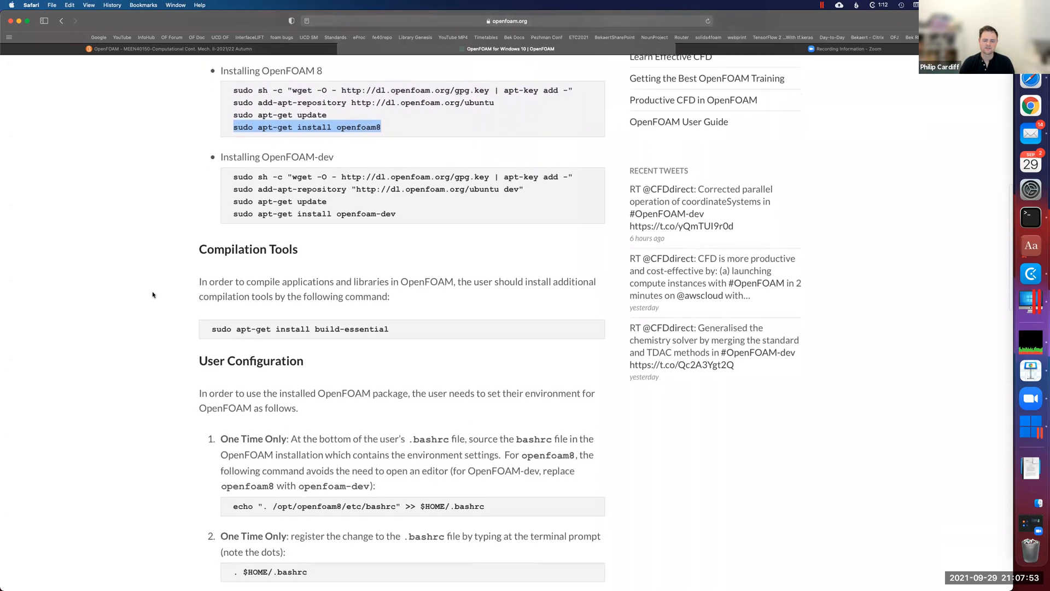
scroll(down, 3)
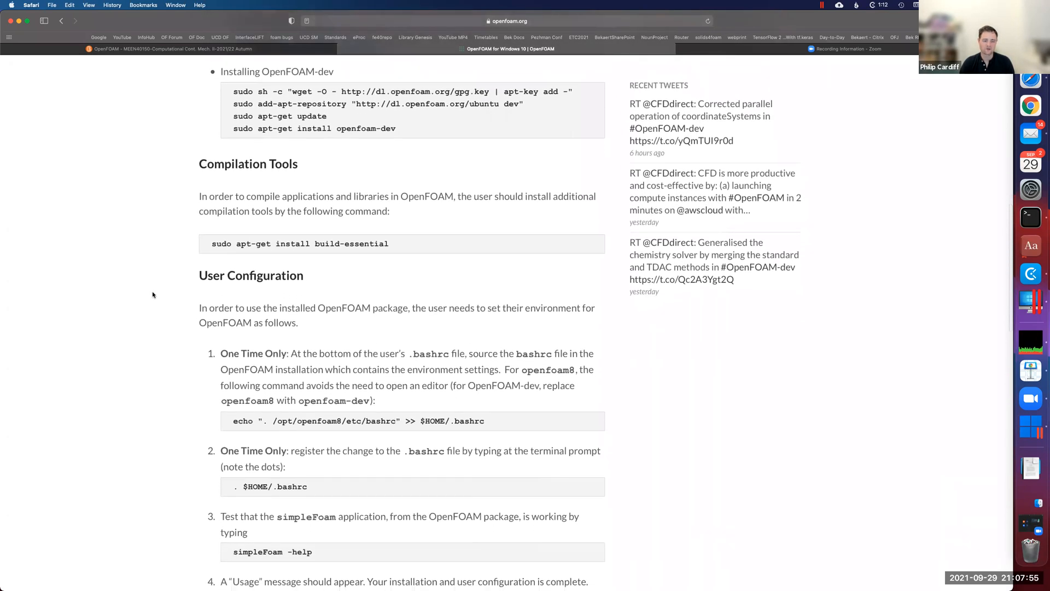
scroll(down, 3)
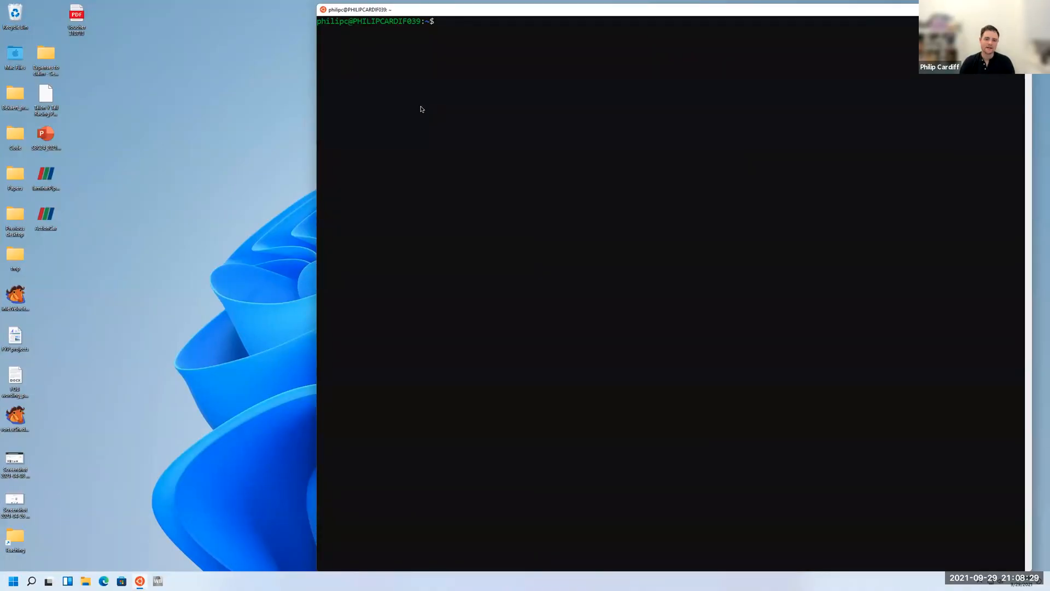
mouse_move(443, 167)
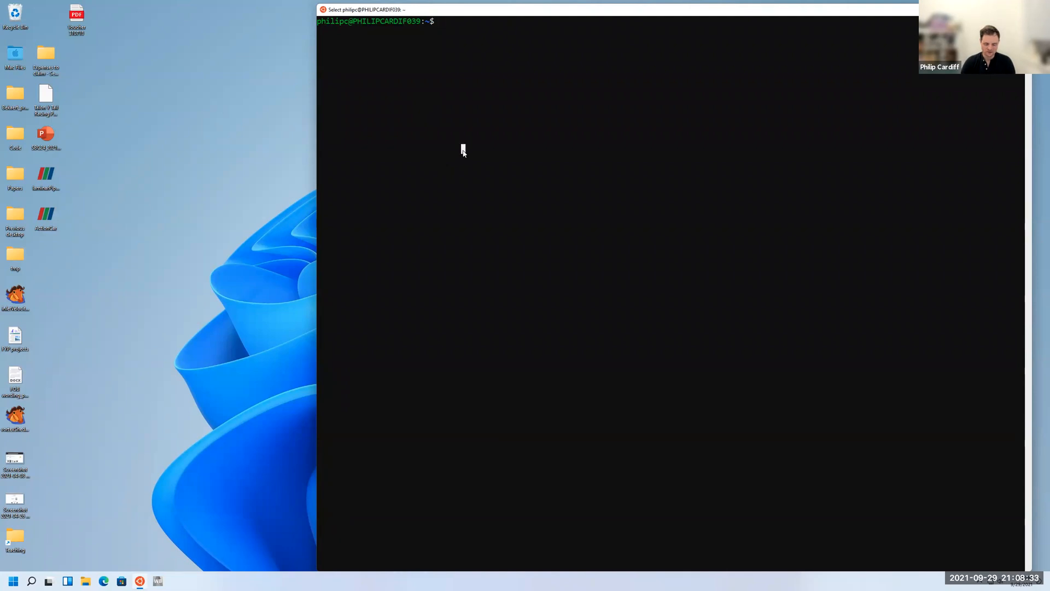
Run 'simpleFoam -help' to show its usage, then a nonsense command for 'command not found'
text(simple)
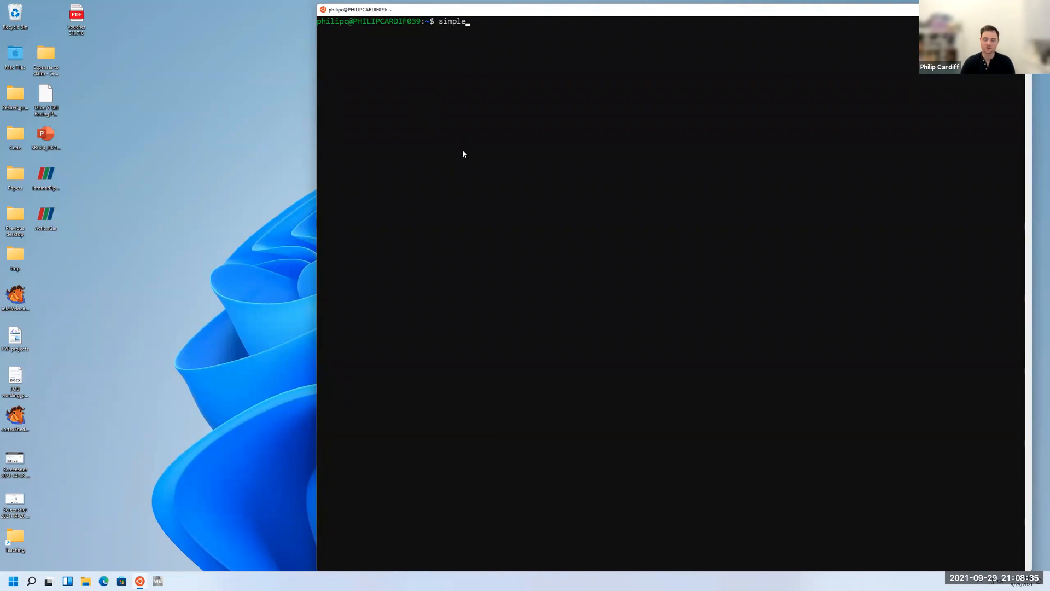
text(Foam)
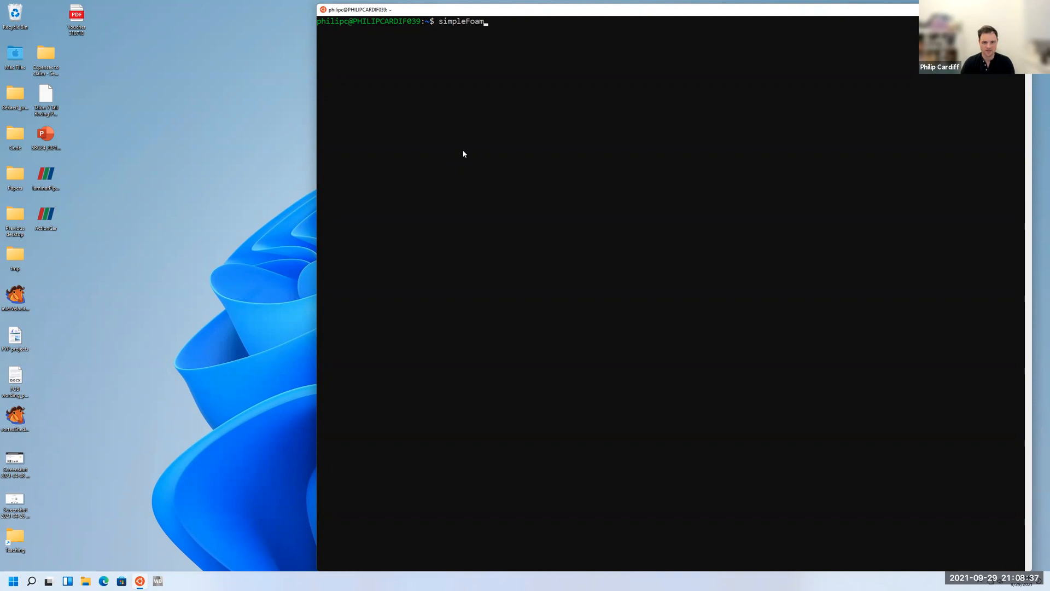
text(-help)
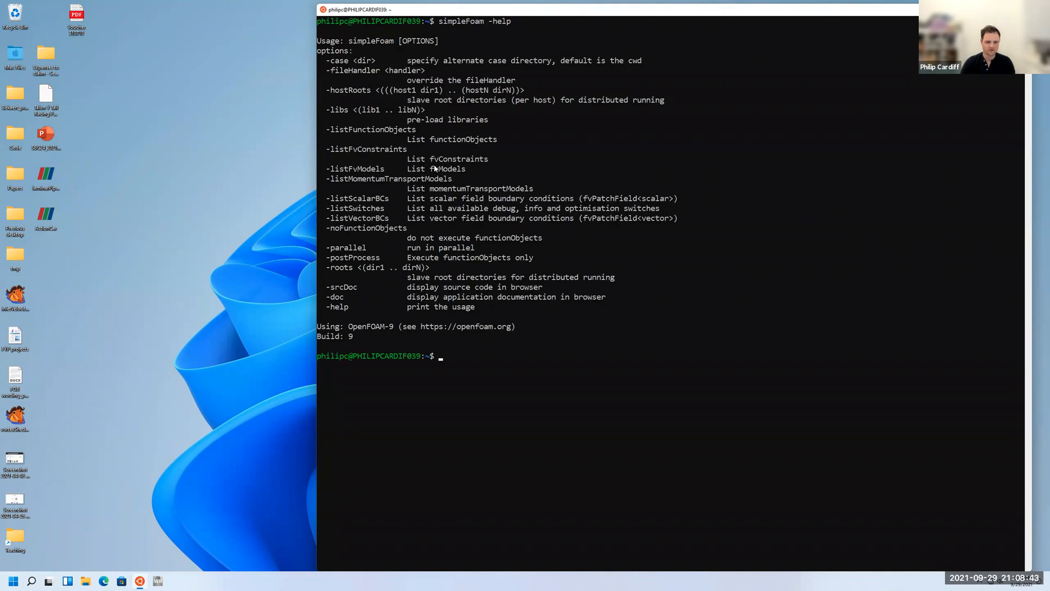
text(simsdkjsdkjdsjkdsjk)
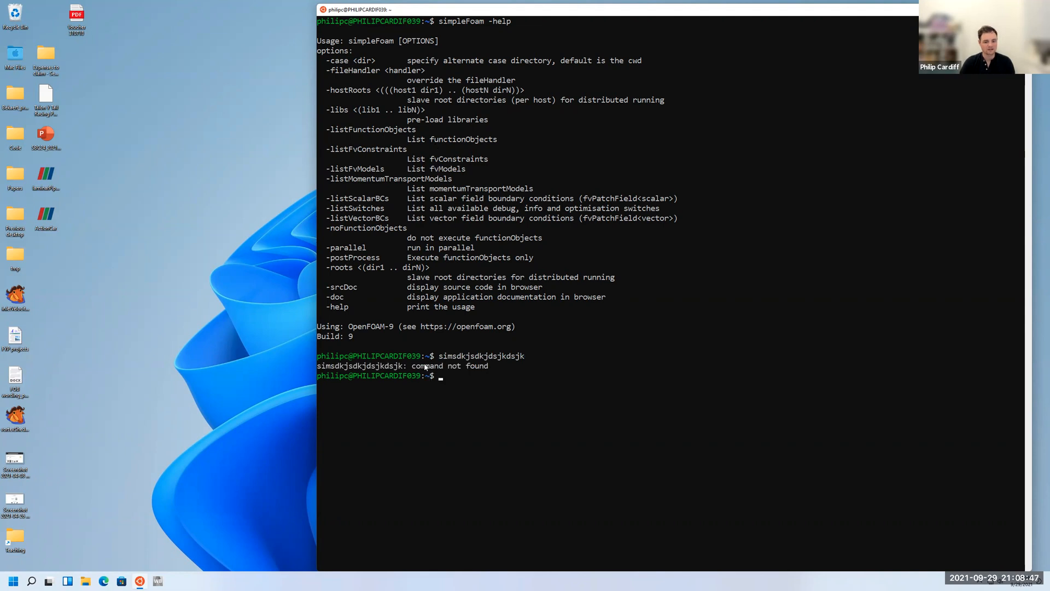
mouse_move(478, 370)
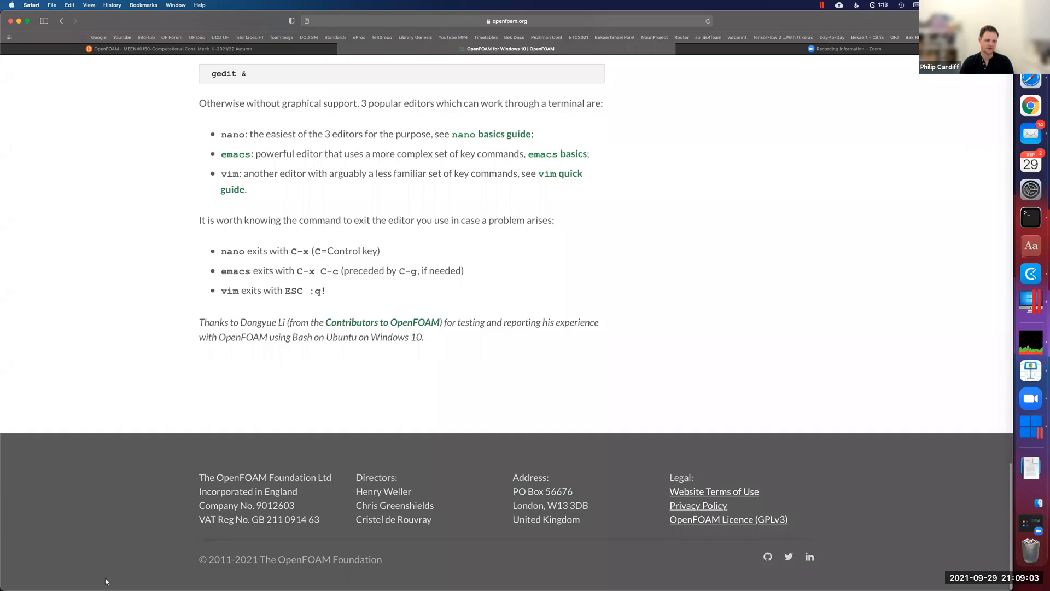
mouse_move(123, 562)
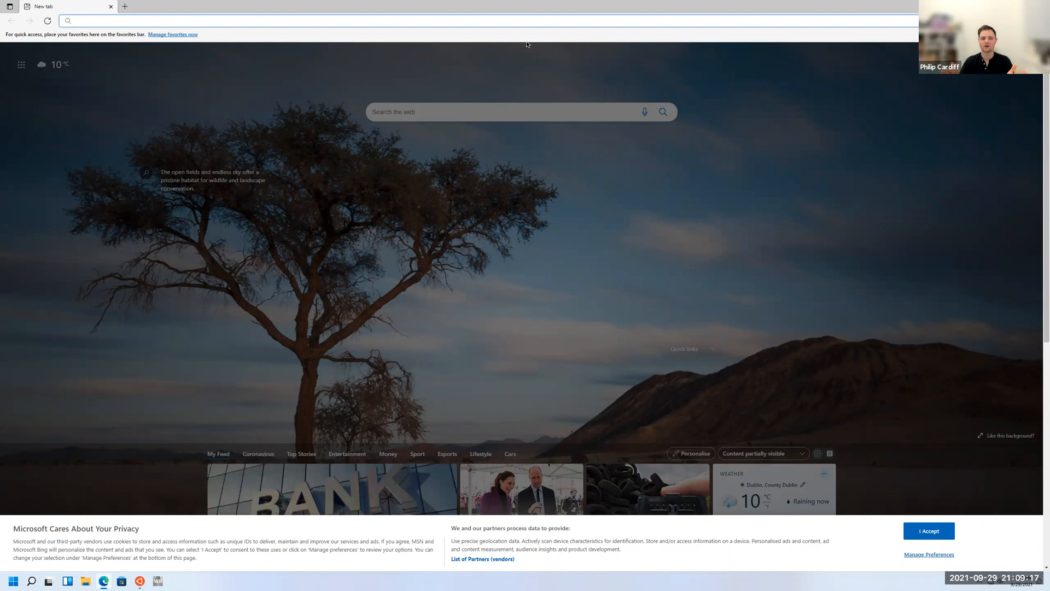
Search 'paraview' from the new Edge tab's address bar
click(268, 20)
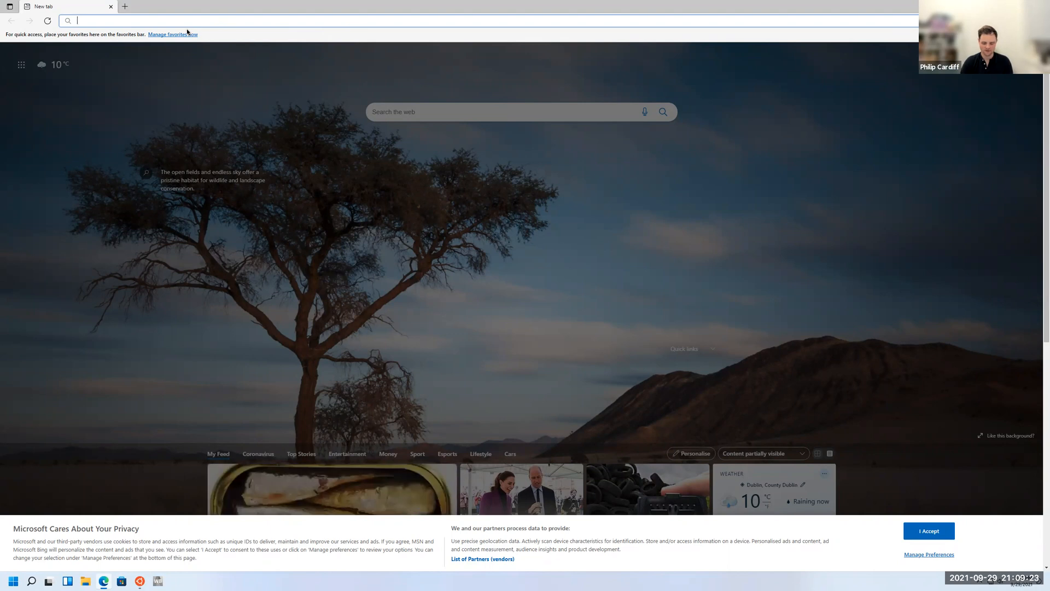
text(paraview.org/download/)
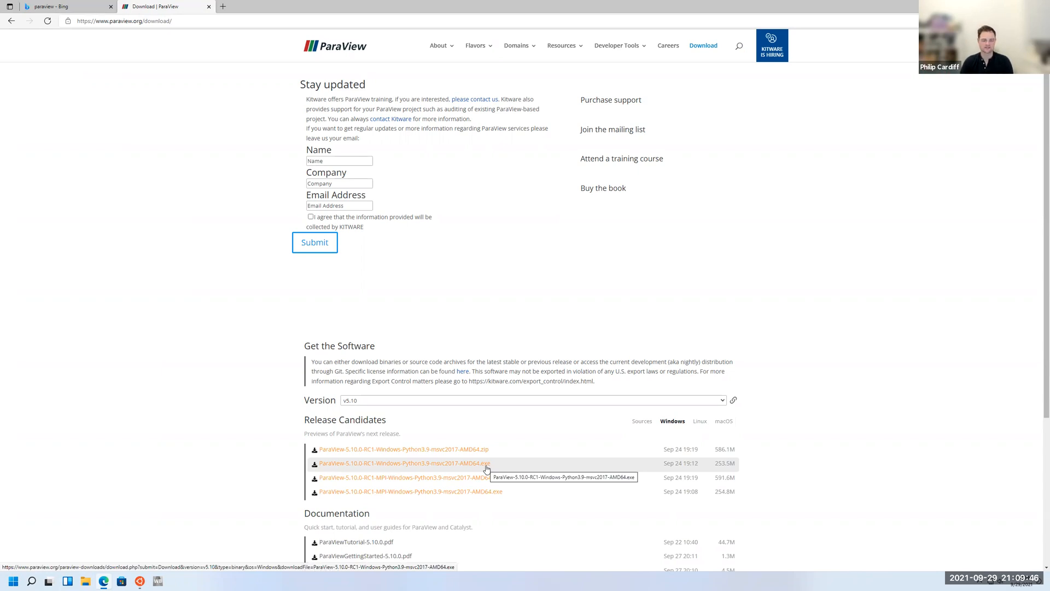
Download the ParaView 5.10.0 RC1 Windows installer, then search Start for 'paraview-5.9.1'
click(12, 581)
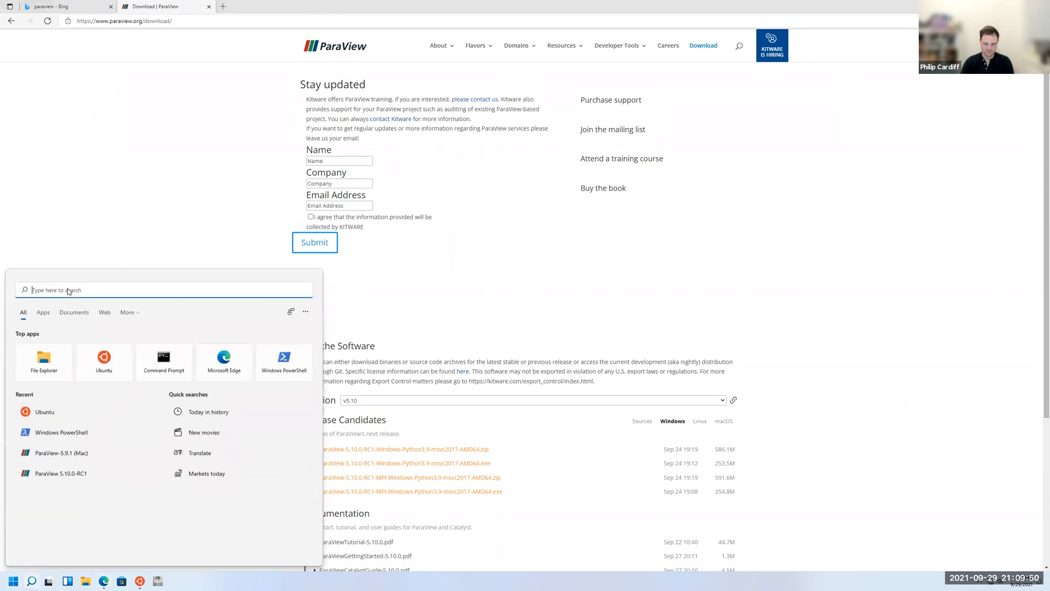
text(paraview-5.9.1 (Mac))
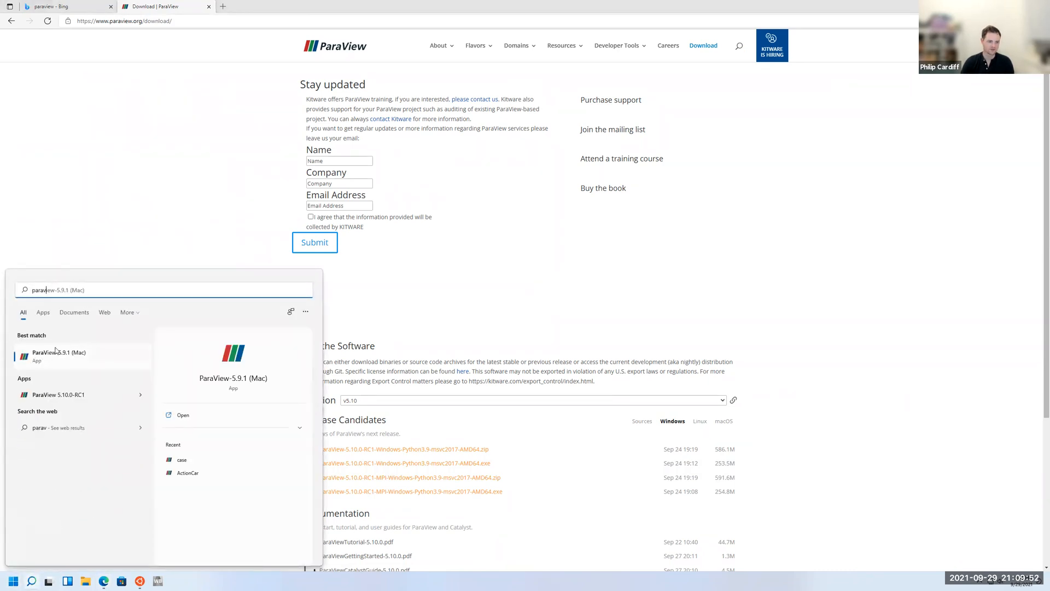
mouse_move(543, 315)
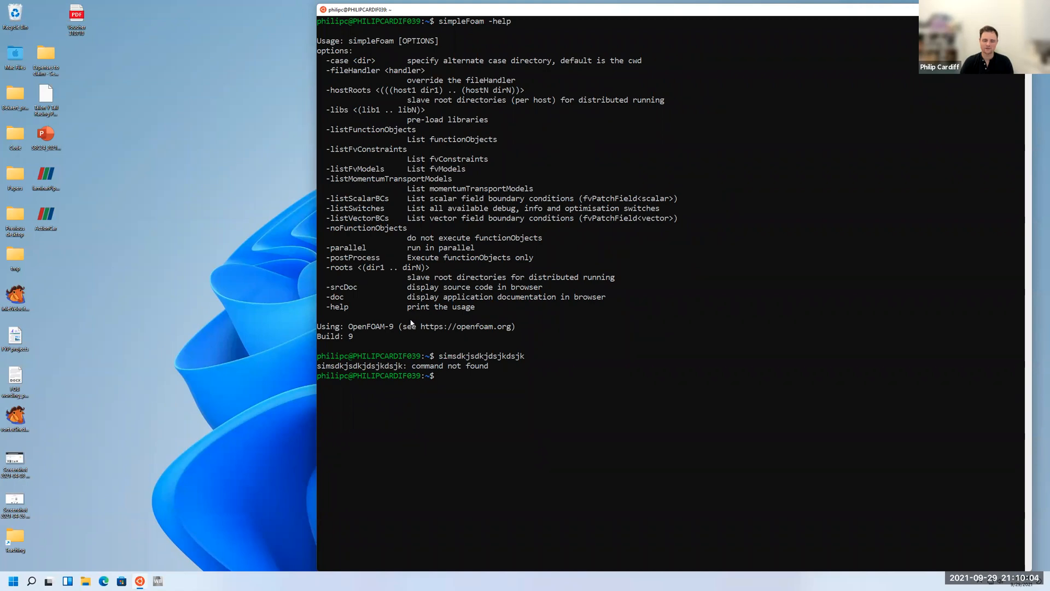
mouse_move(666, 344)
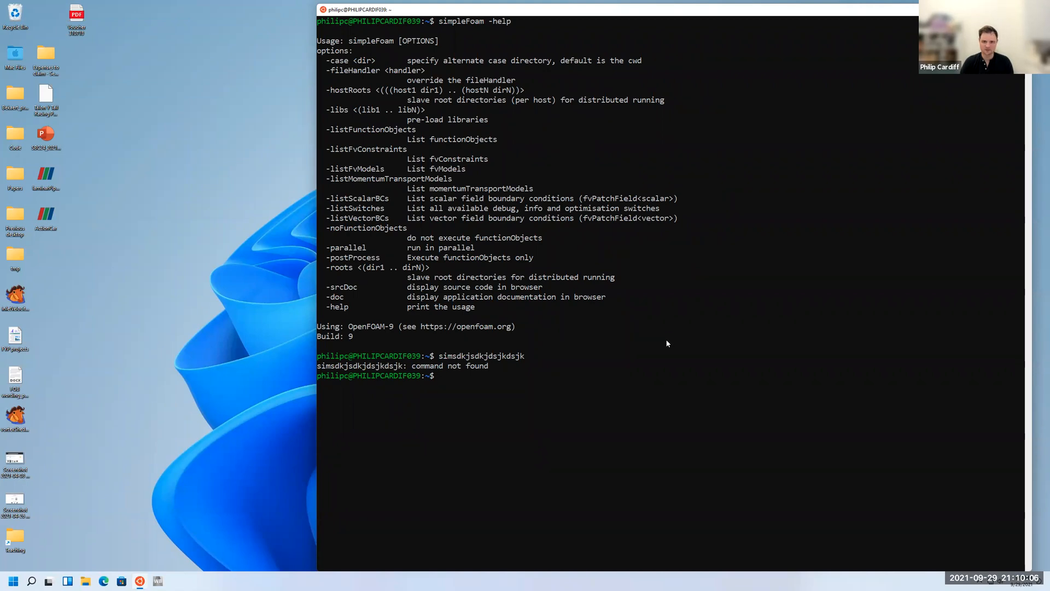
mouse_move(521, 289)
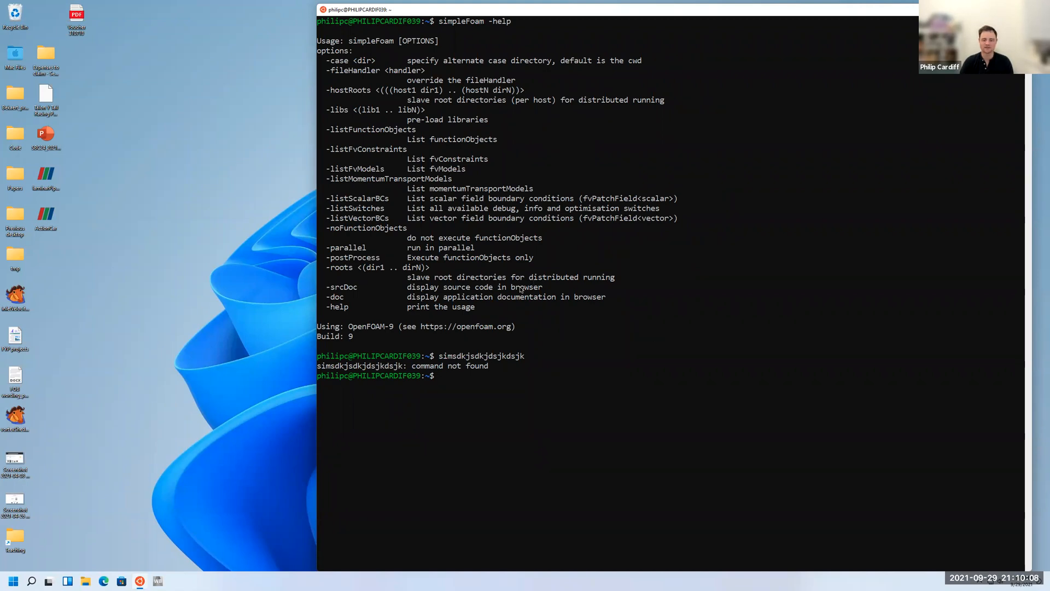
mouse_move(526, 323)
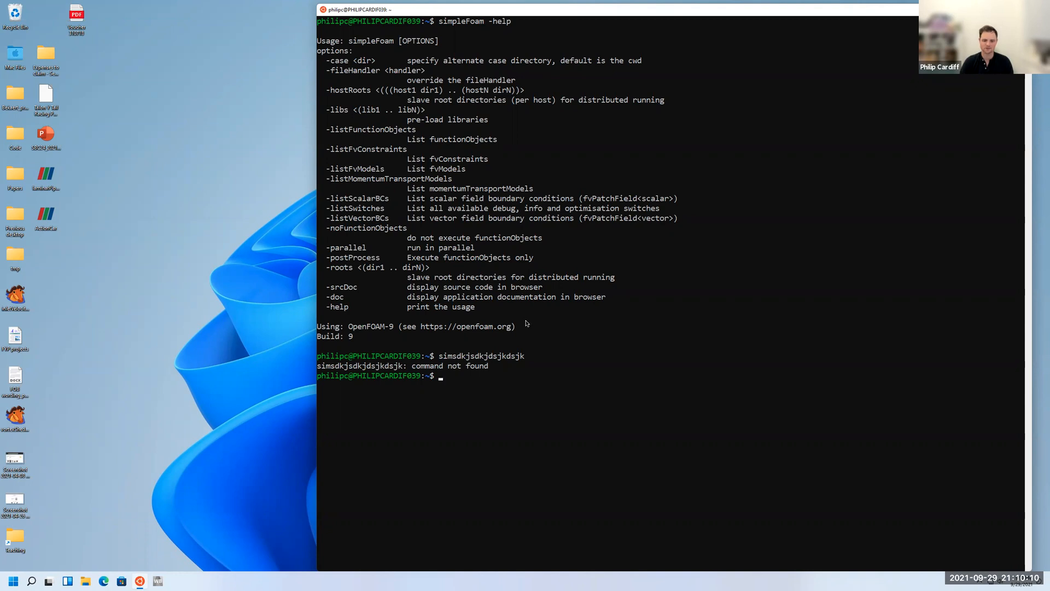